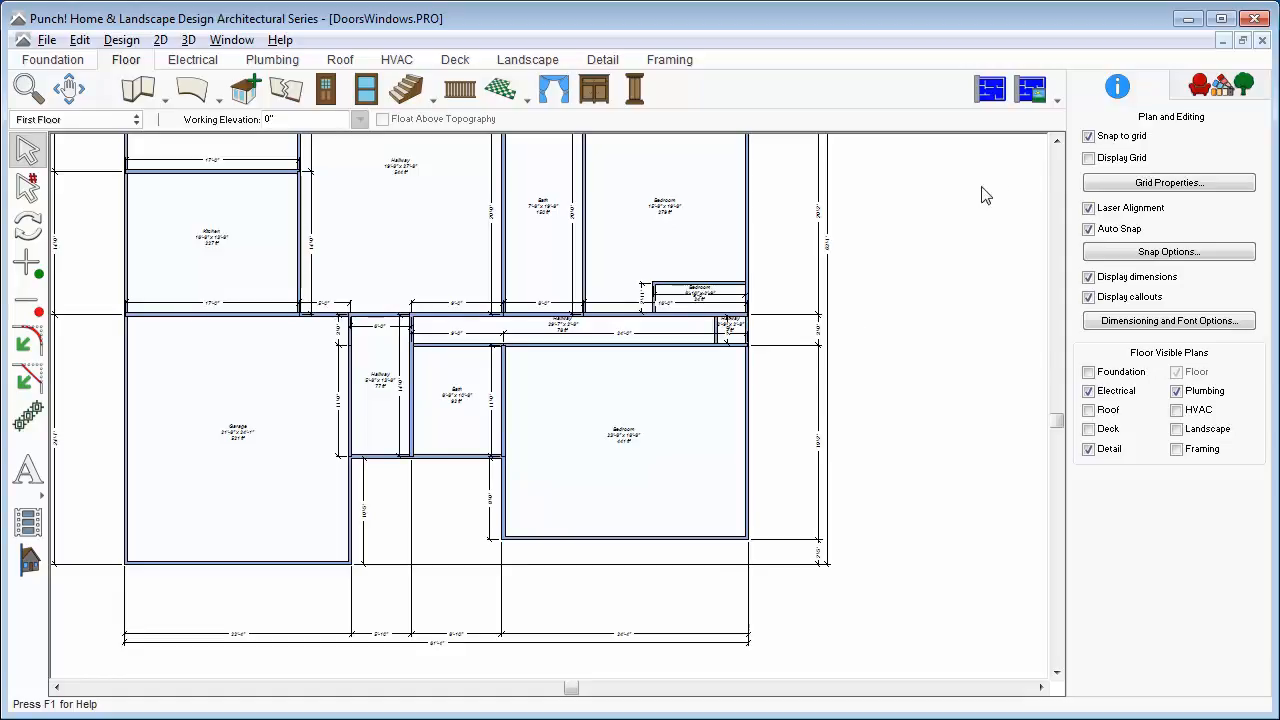
# Switch the DoorsWindows plan to Split 2D/3D View so the plan sits beside a 3D rendering
pyautogui.click(1036, 88)
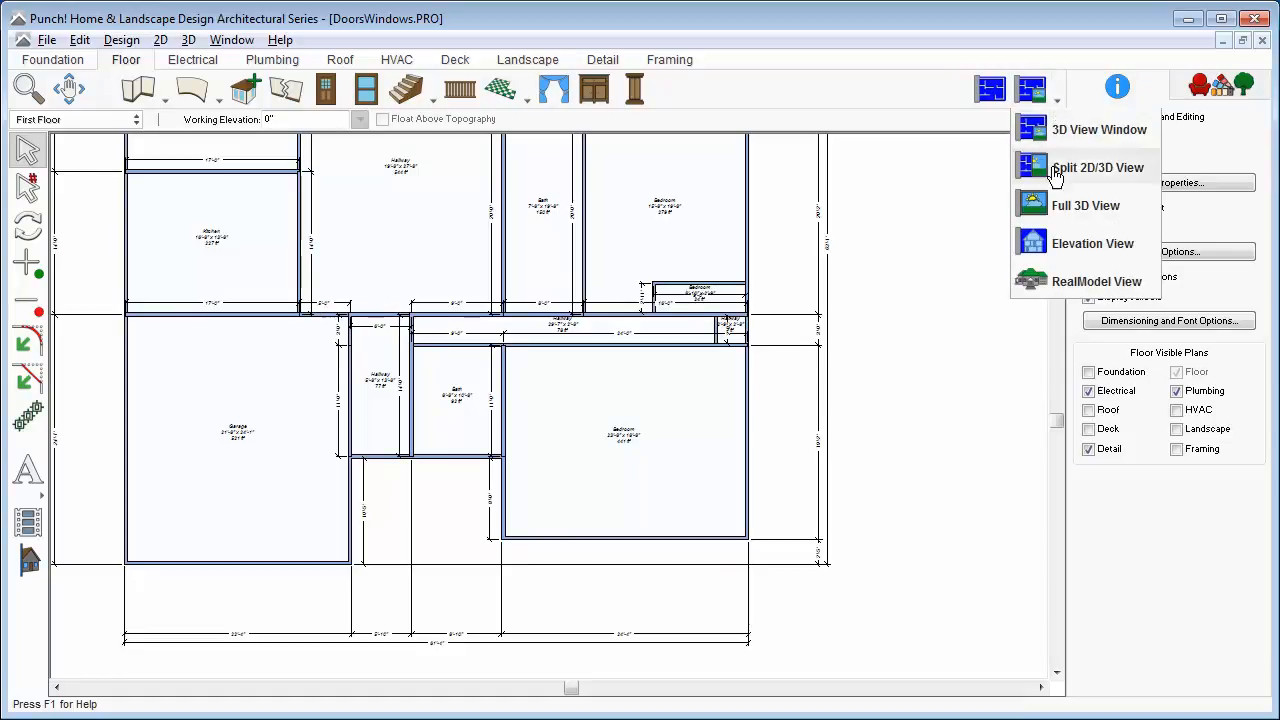
pyautogui.click(1098, 168)
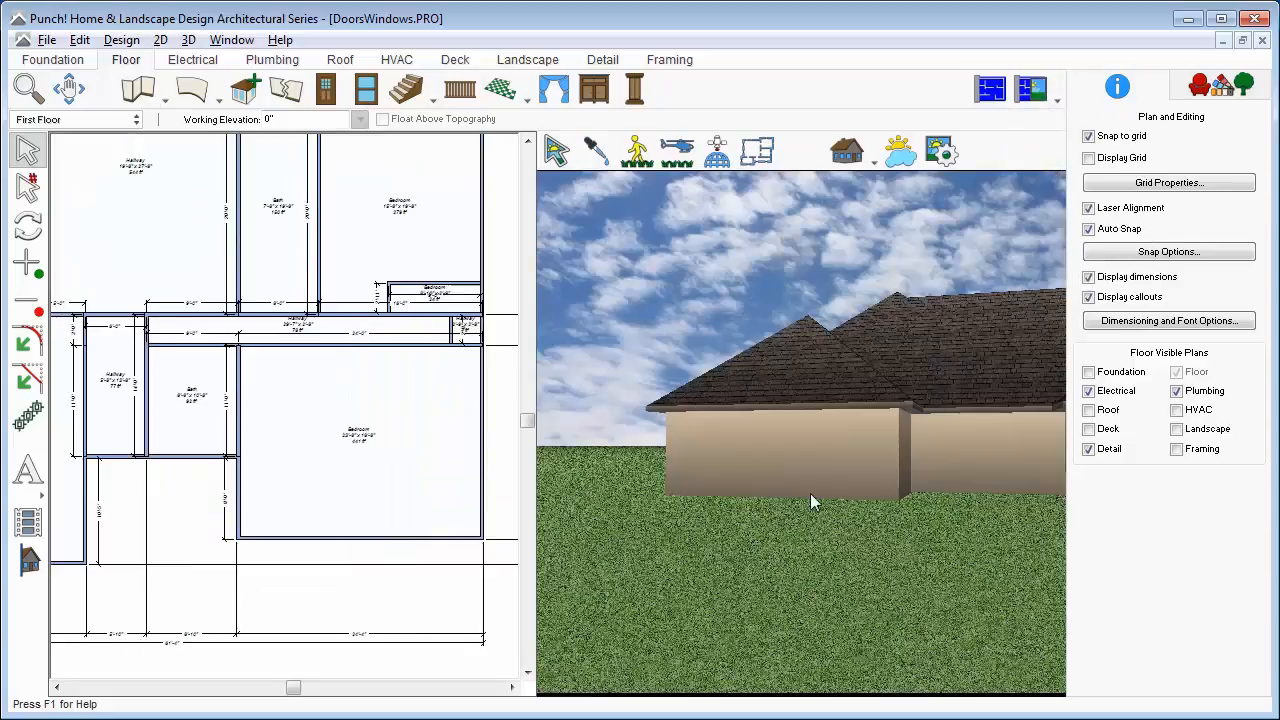
pyautogui.click(290, 224)
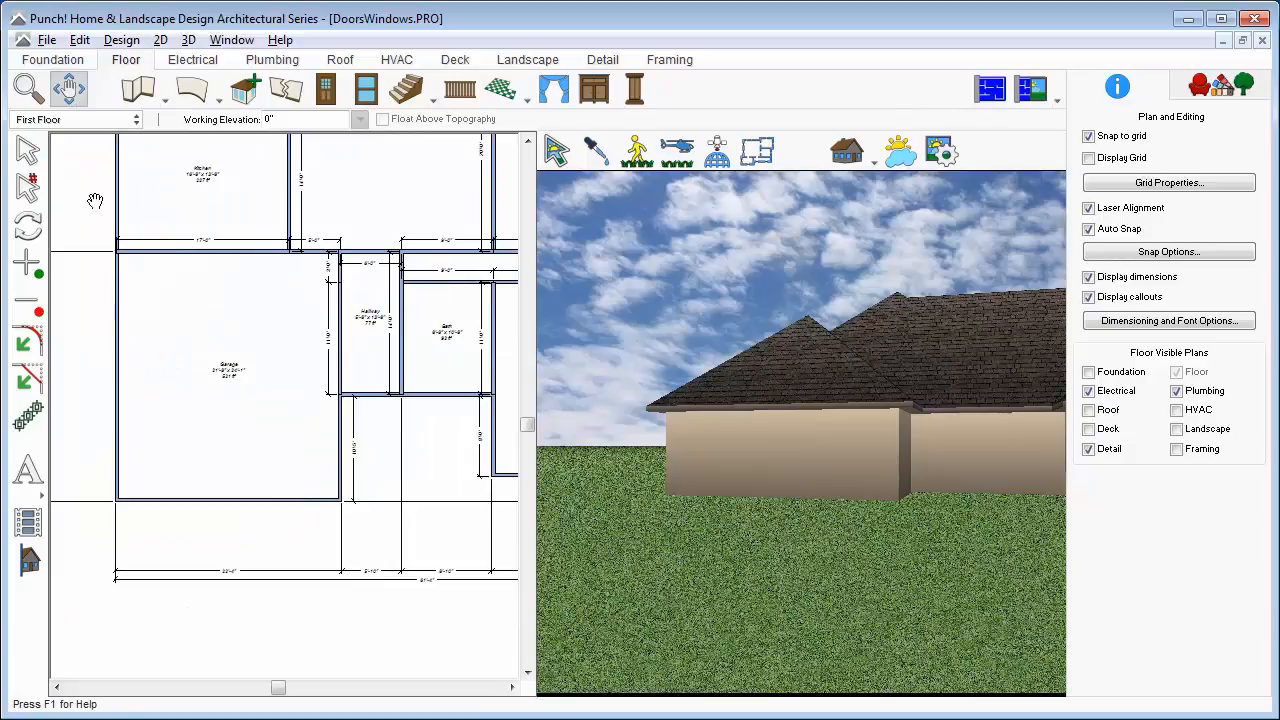
# Place a Garage Door style door, 18' wide, in the garage's front wall
pyautogui.click(390, 196)
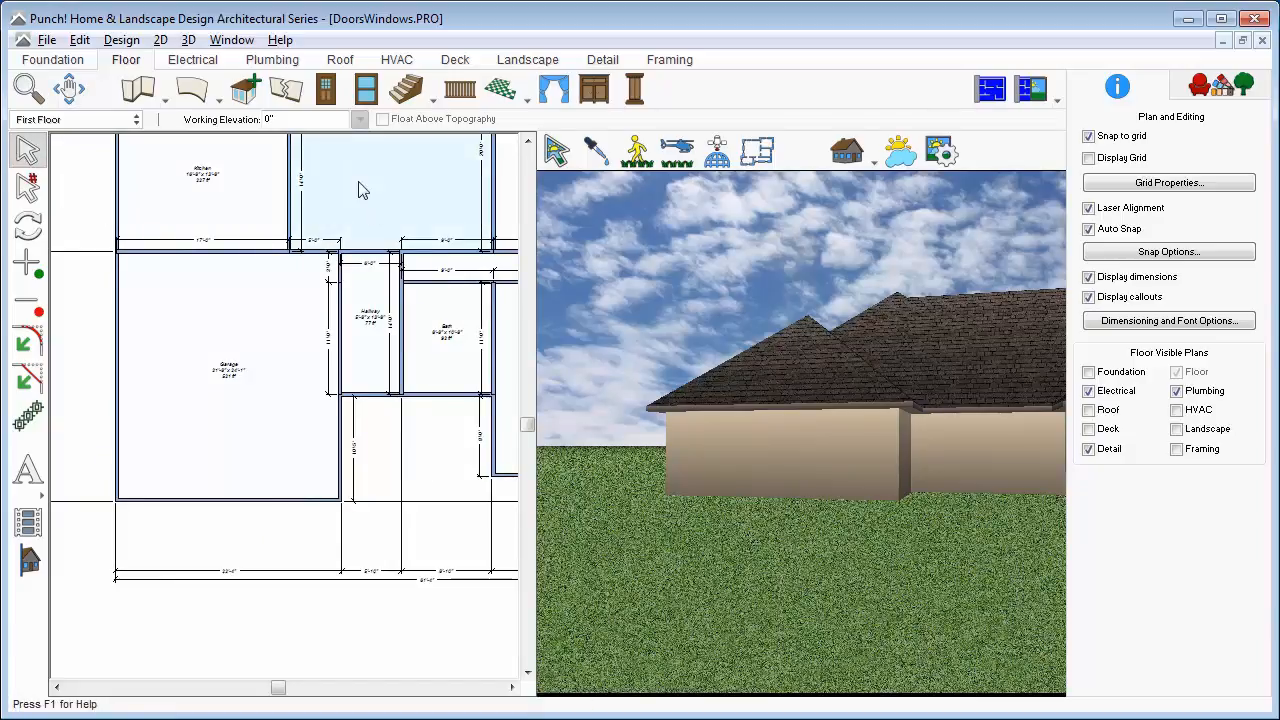
pyautogui.click(326, 88)
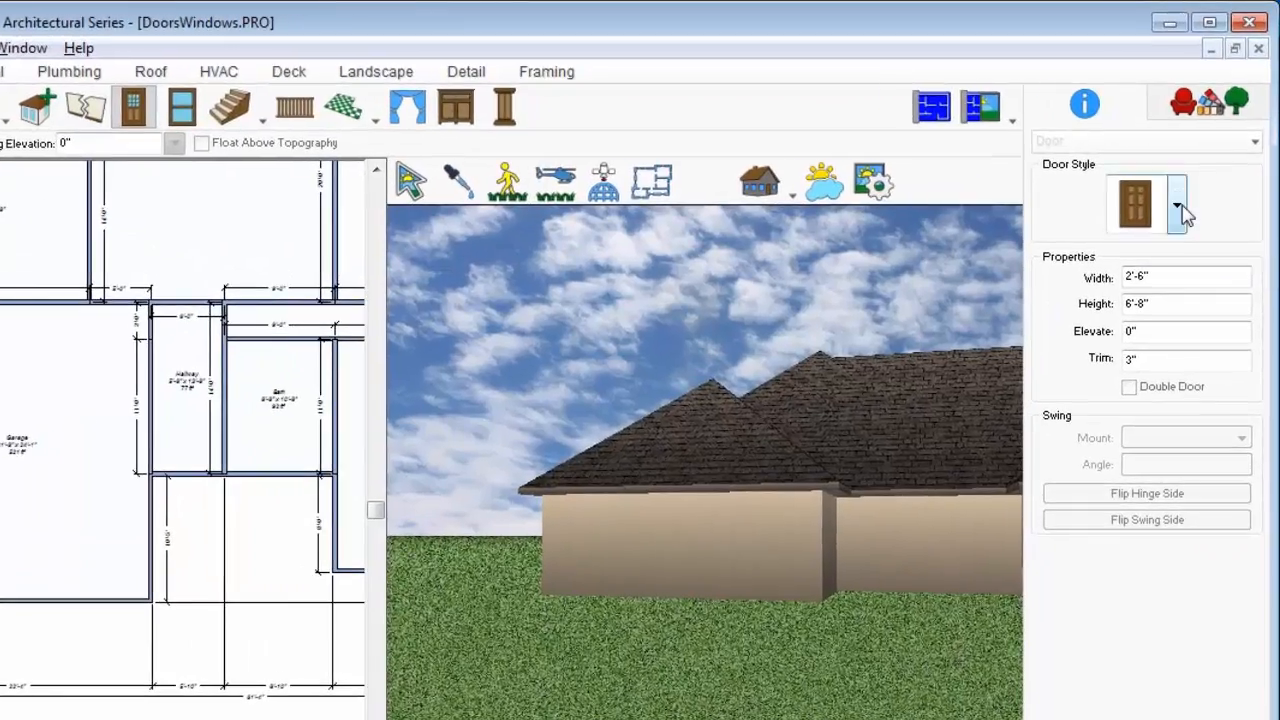
pyautogui.click(1178, 204)
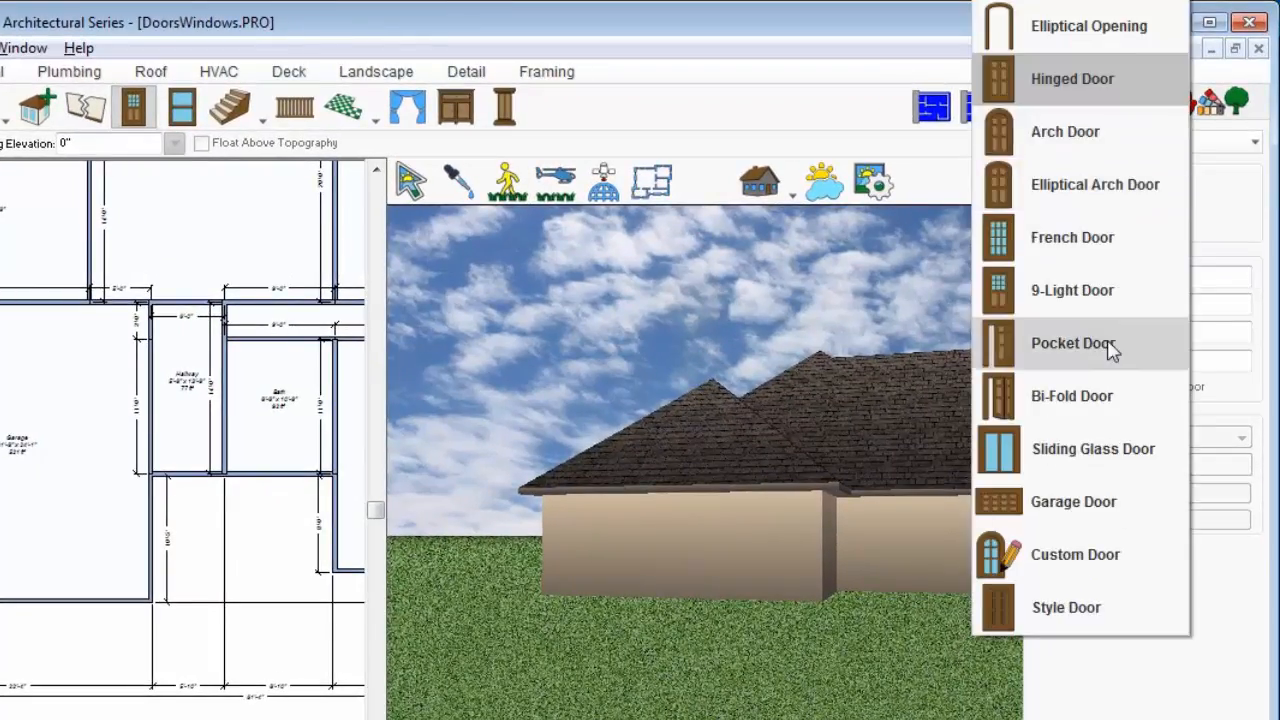
pyautogui.moveTo(1076, 500)
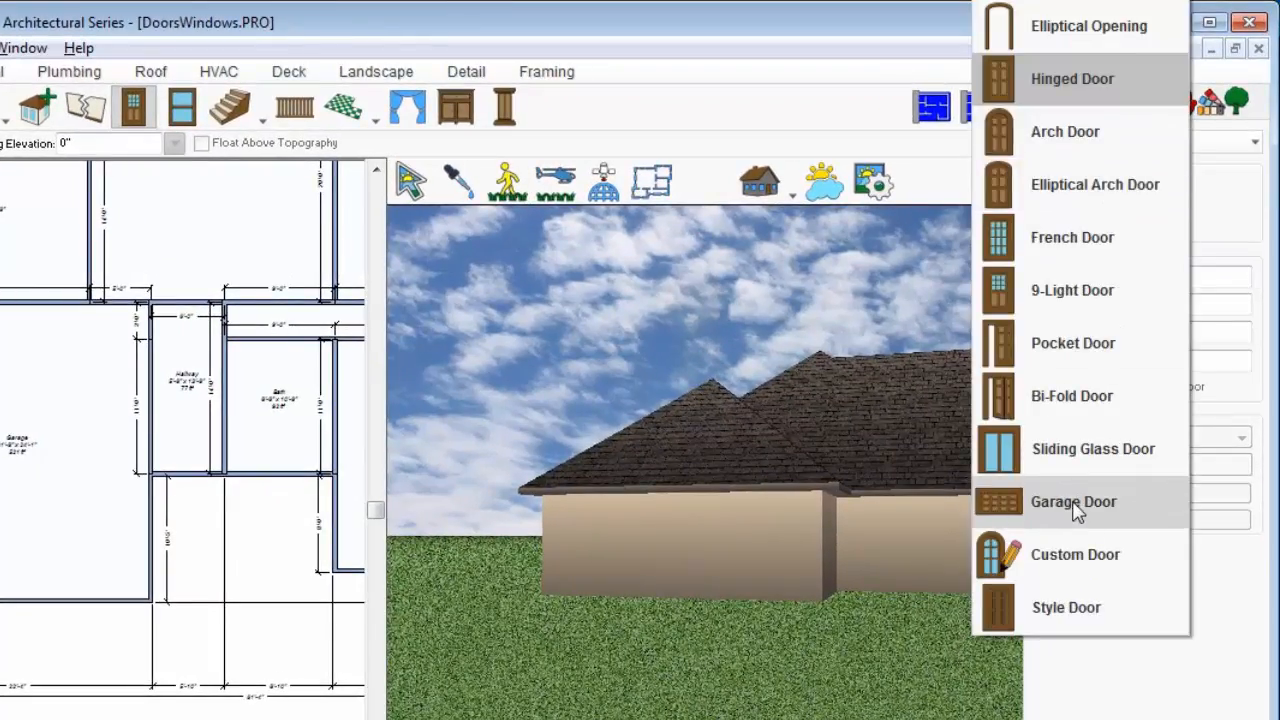
pyautogui.click(1072, 500)
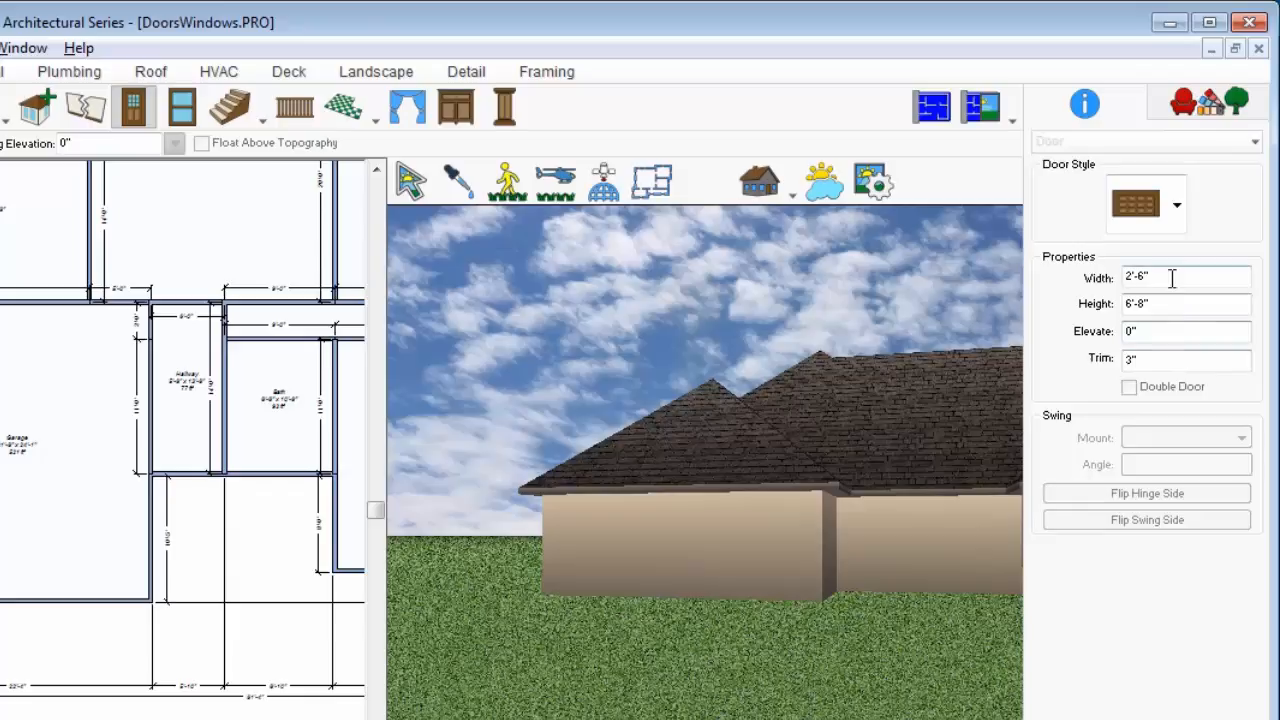
pyautogui.write('18')
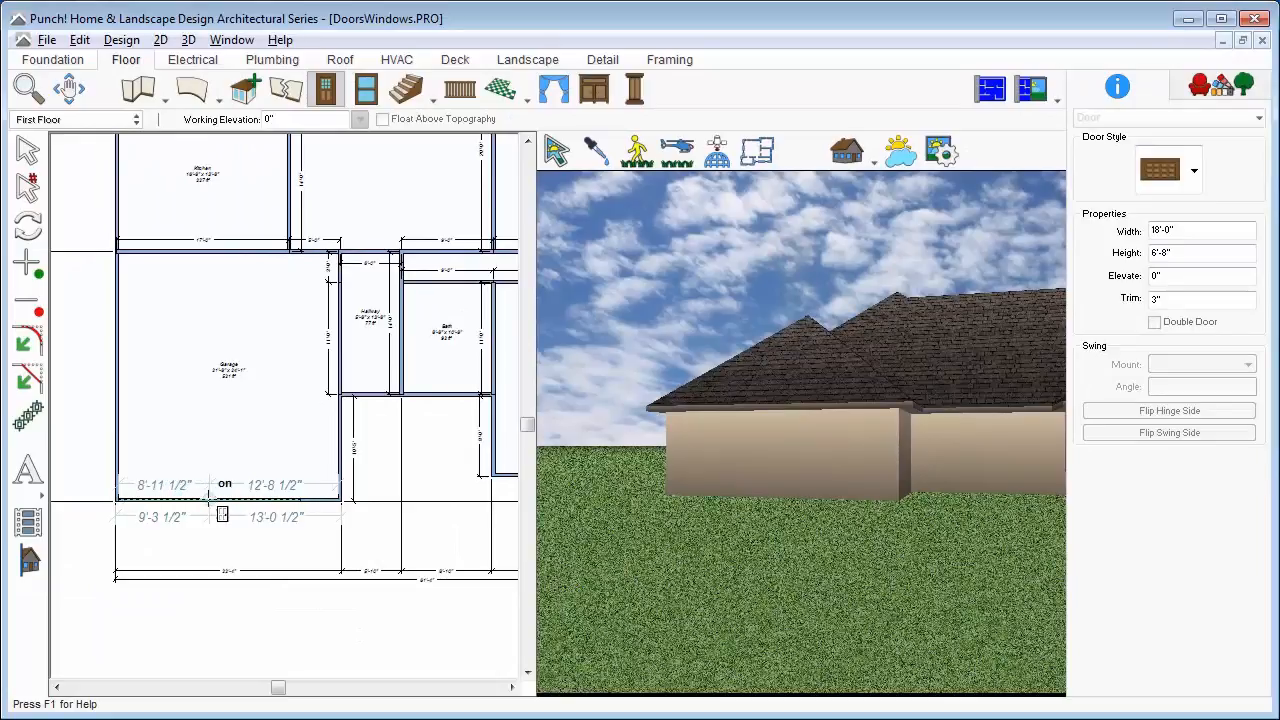
pyautogui.click(224, 496)
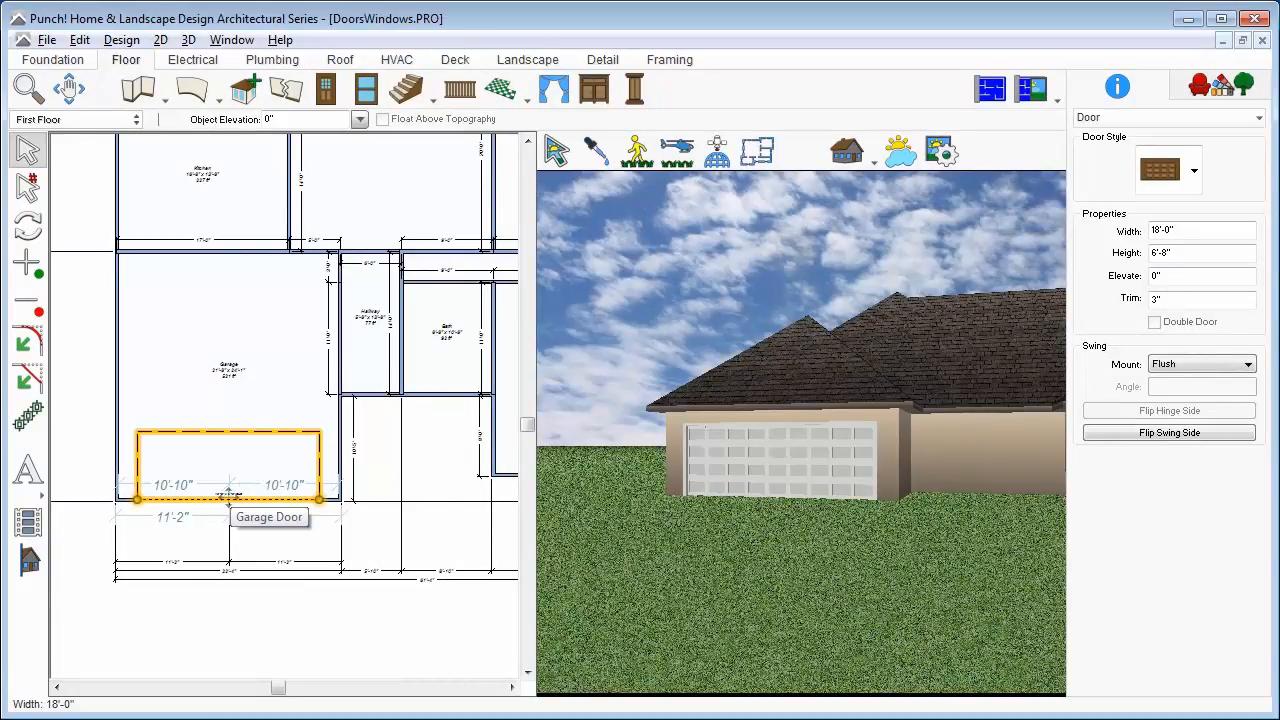
pyautogui.click(326, 88)
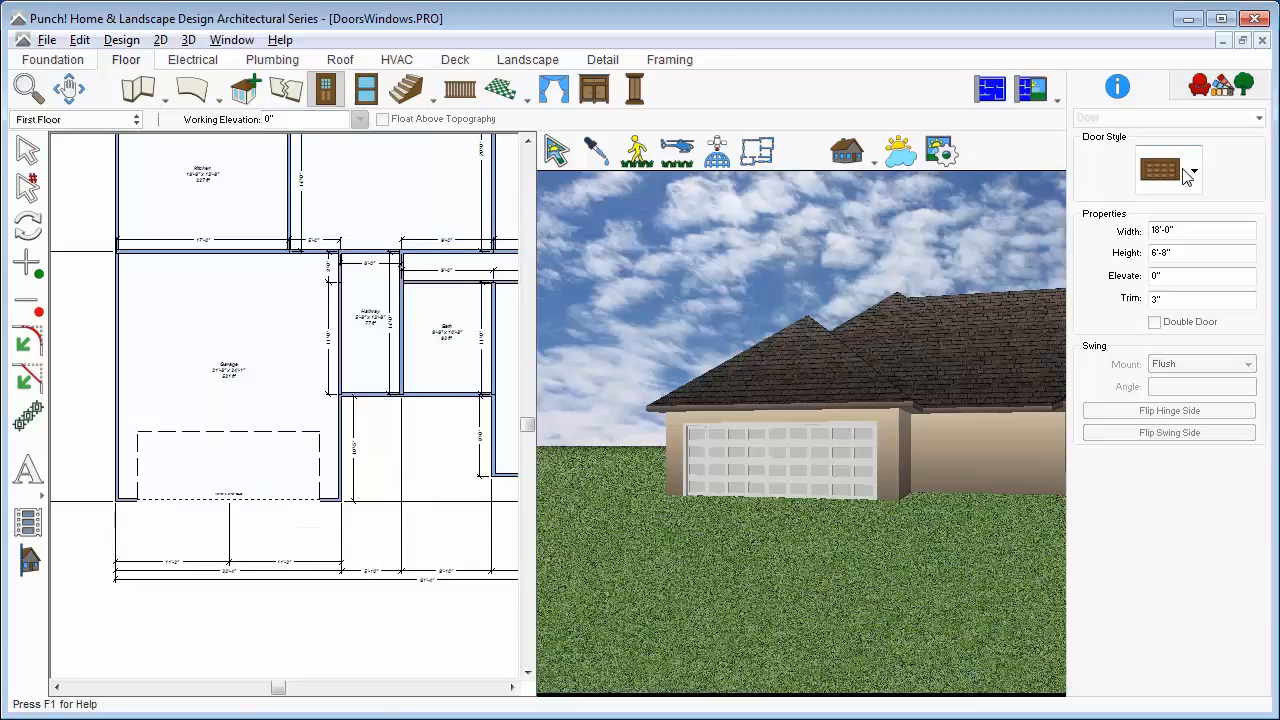
# Place a Custom Door with the 3 Panel Oval Light design in the wall beside the garage
pyautogui.click(1188, 172)
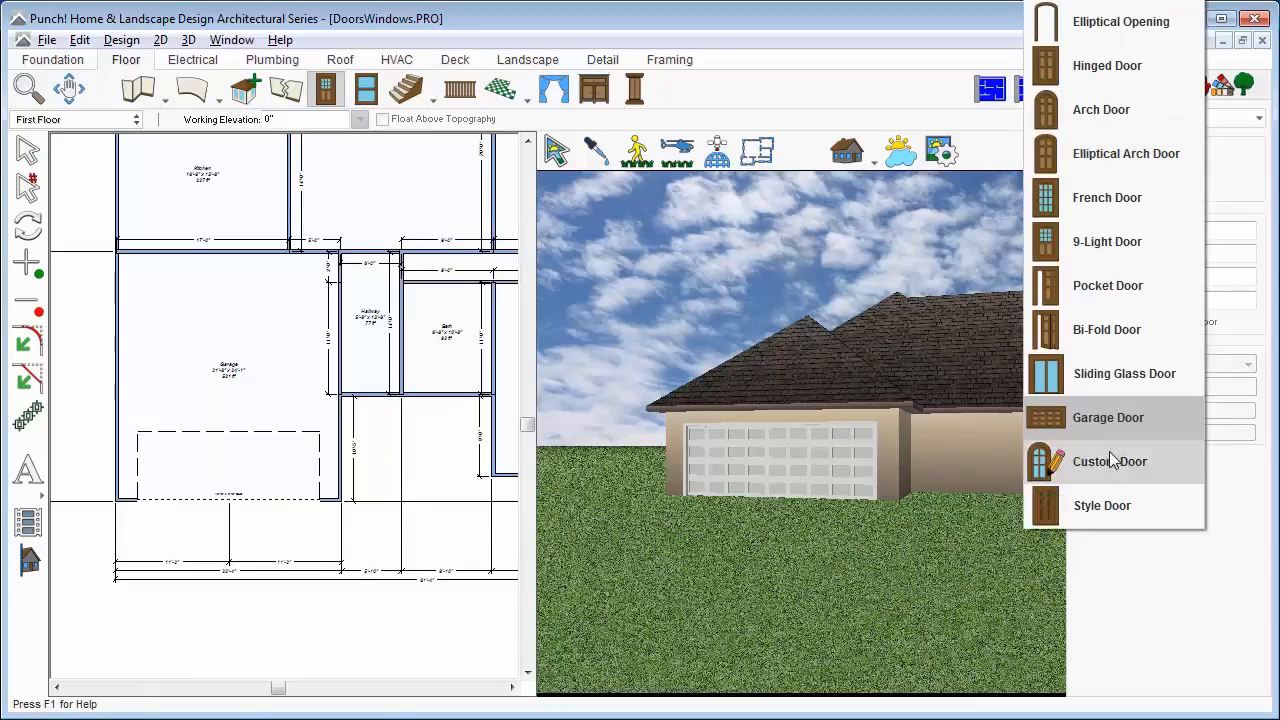
pyautogui.click(1110, 460)
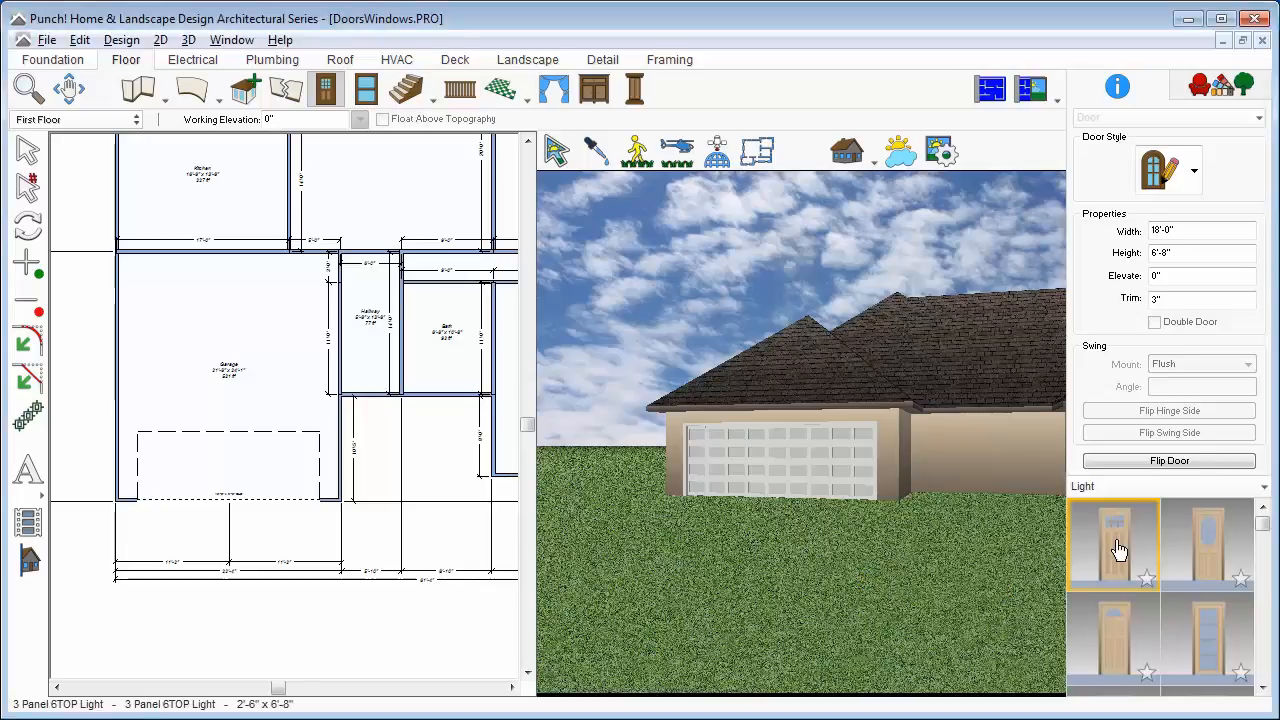
pyautogui.click(1208, 544)
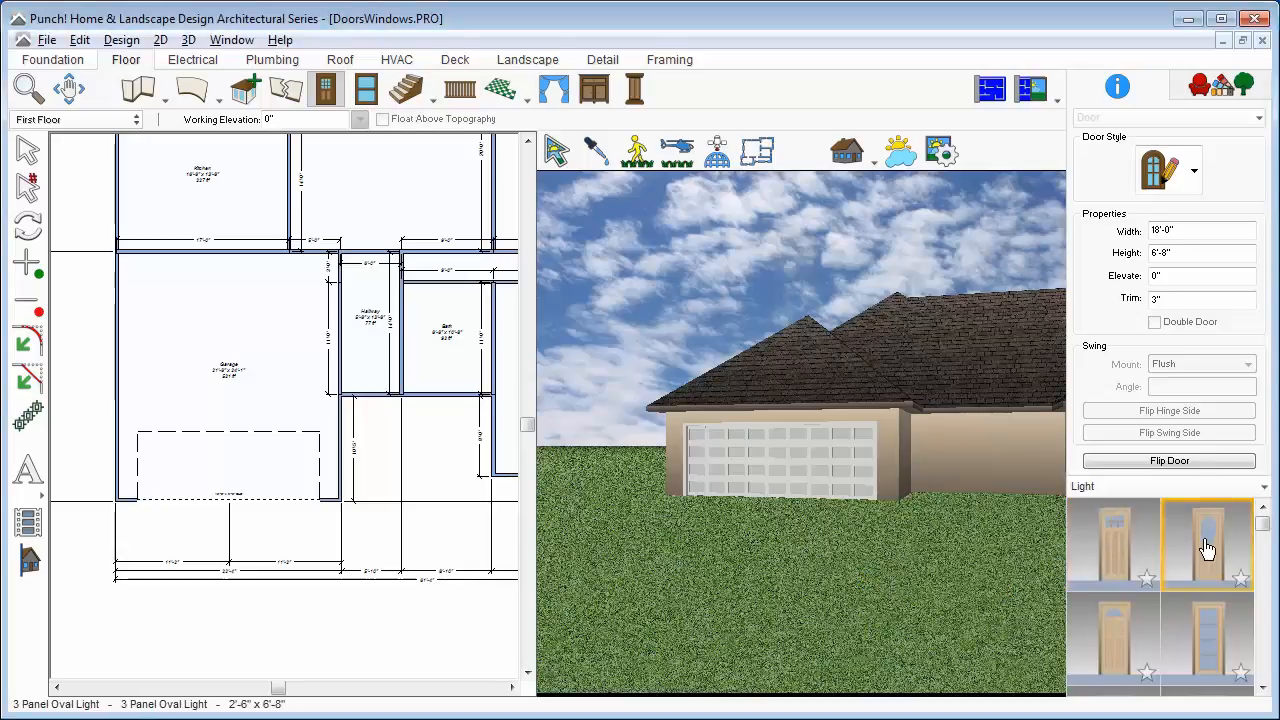
pyautogui.click(1200, 232)
pyautogui.write('3')
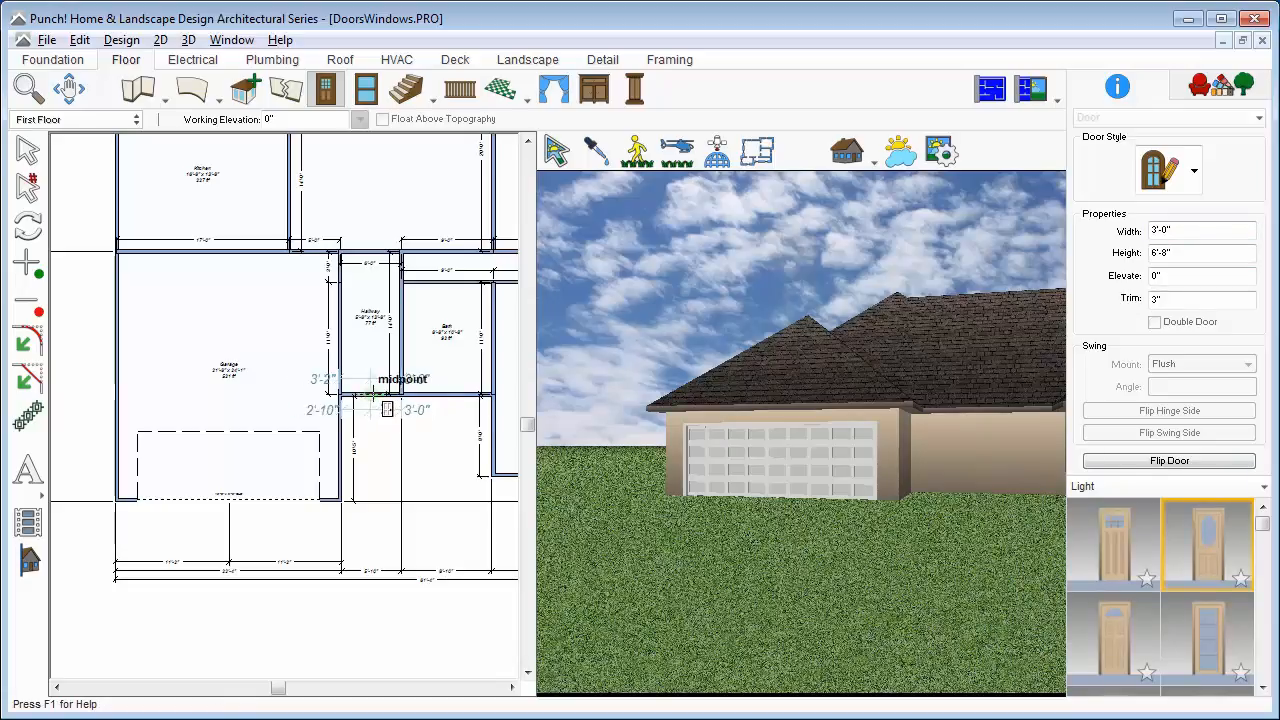
pyautogui.click(364, 410)
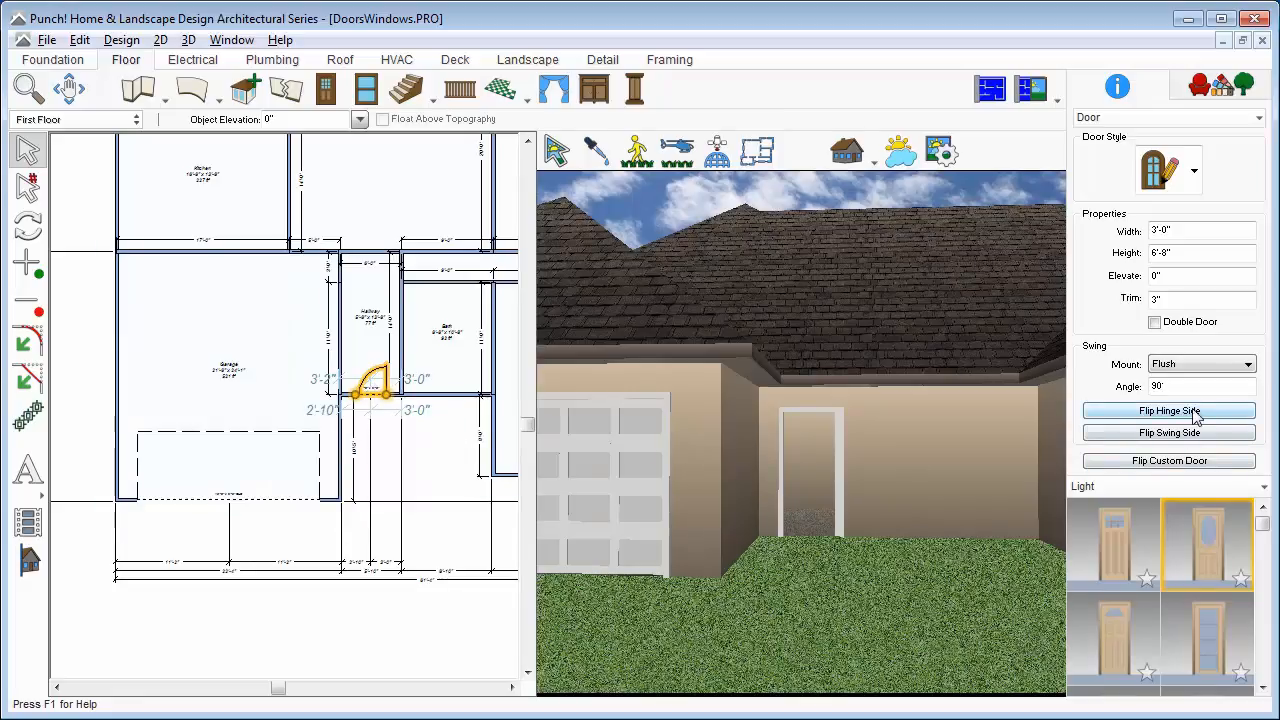
# Flip the door's hinge and swing sides, then give it a lever-style knob from Hardware
pyautogui.click(1168, 432)
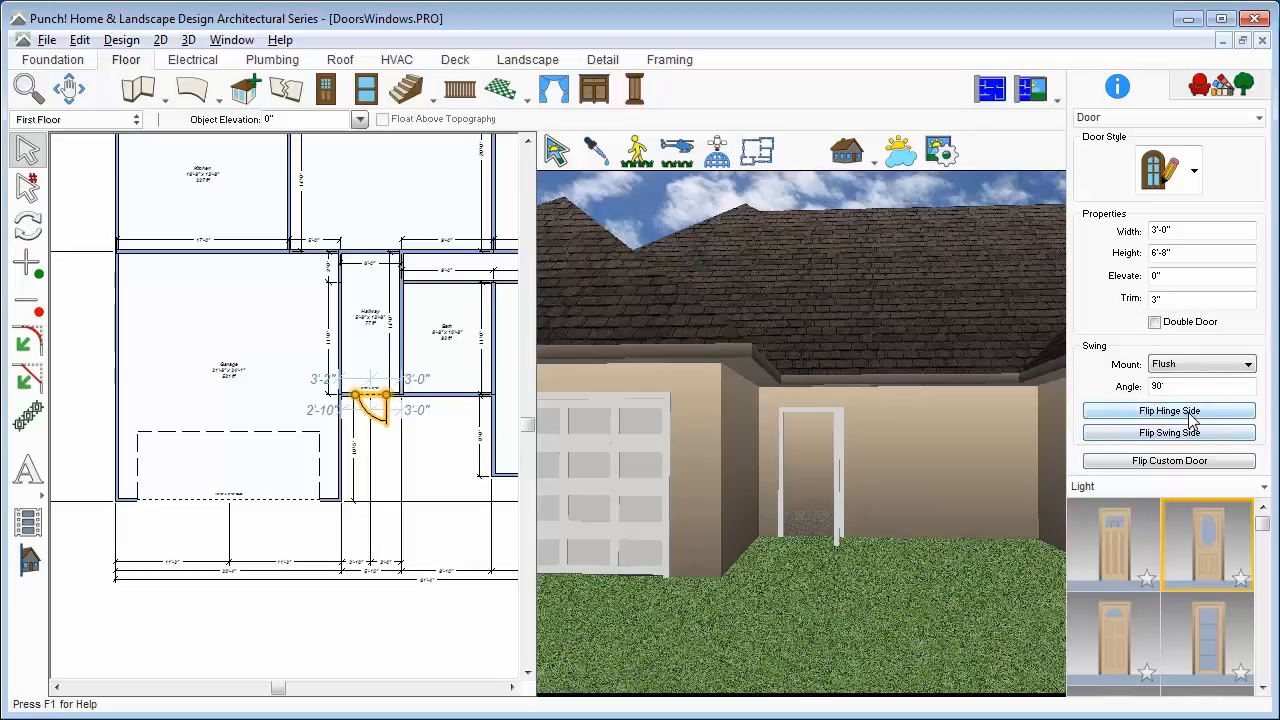
pyautogui.click(1168, 412)
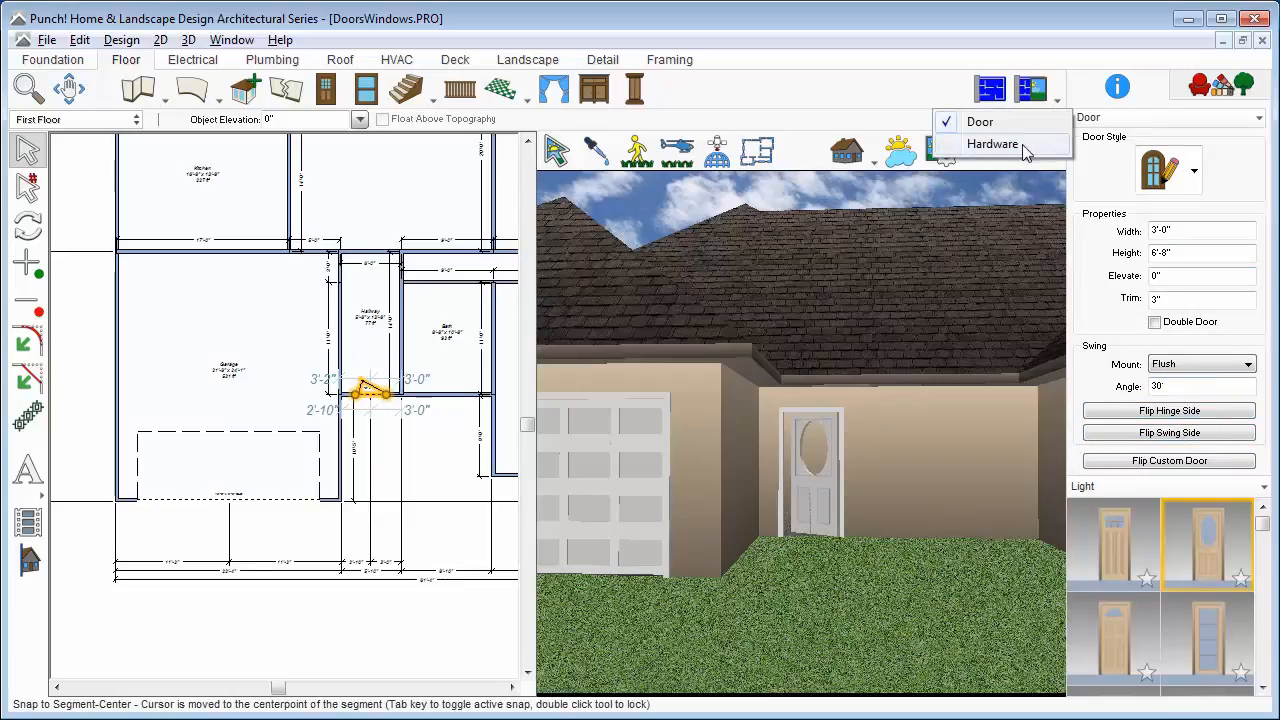
pyautogui.click(992, 144)
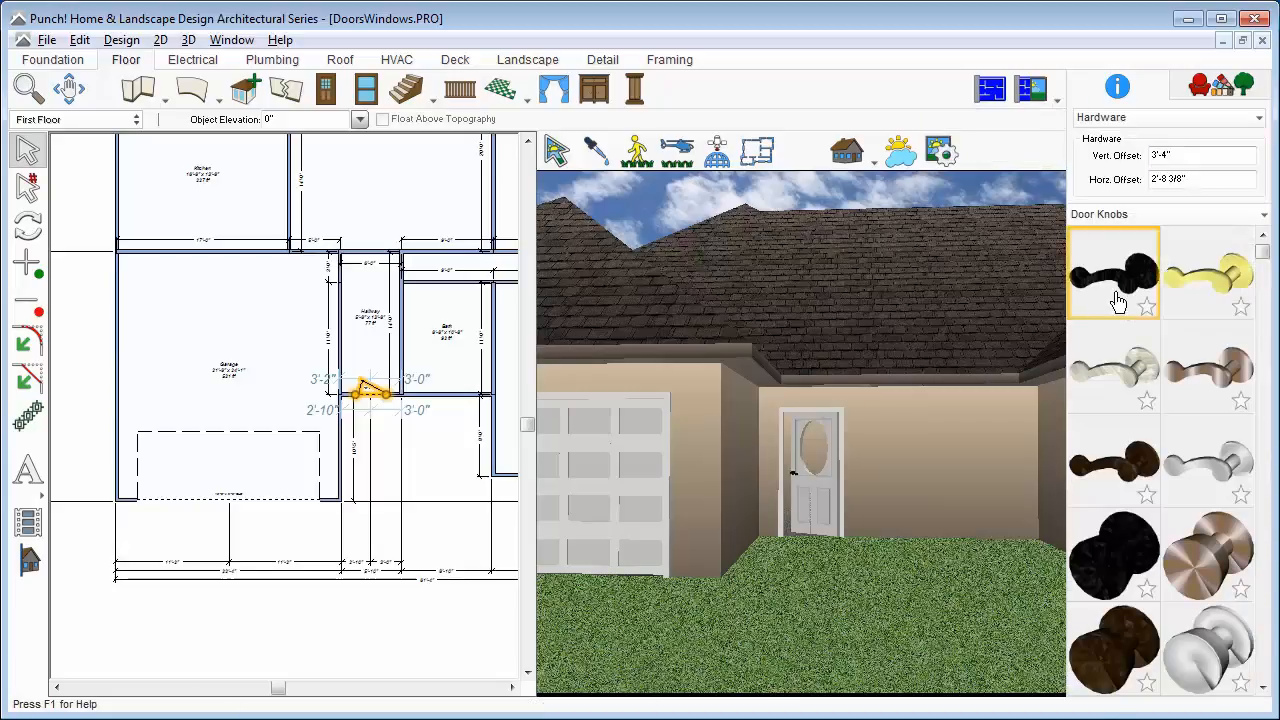
pyautogui.click(1208, 368)
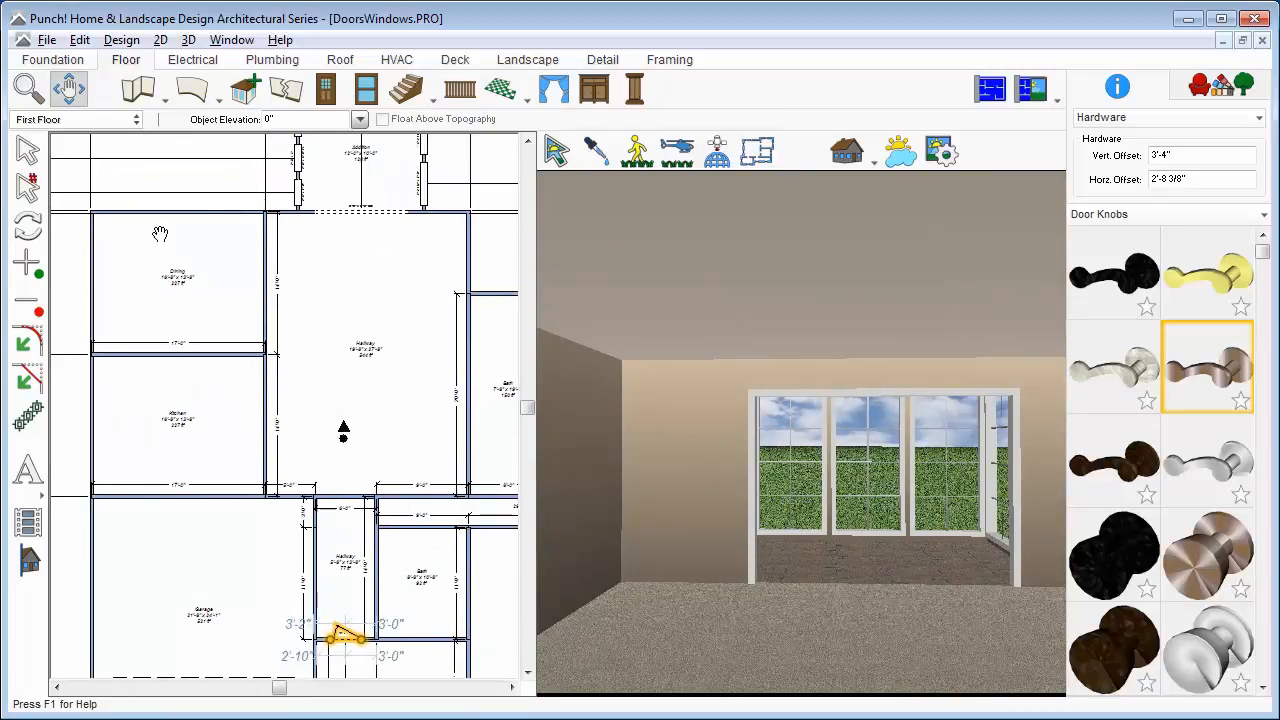
# Place a plain cased doorway opening, 9'-0" wide, in the interior hall wall
pyautogui.click(370, 440)
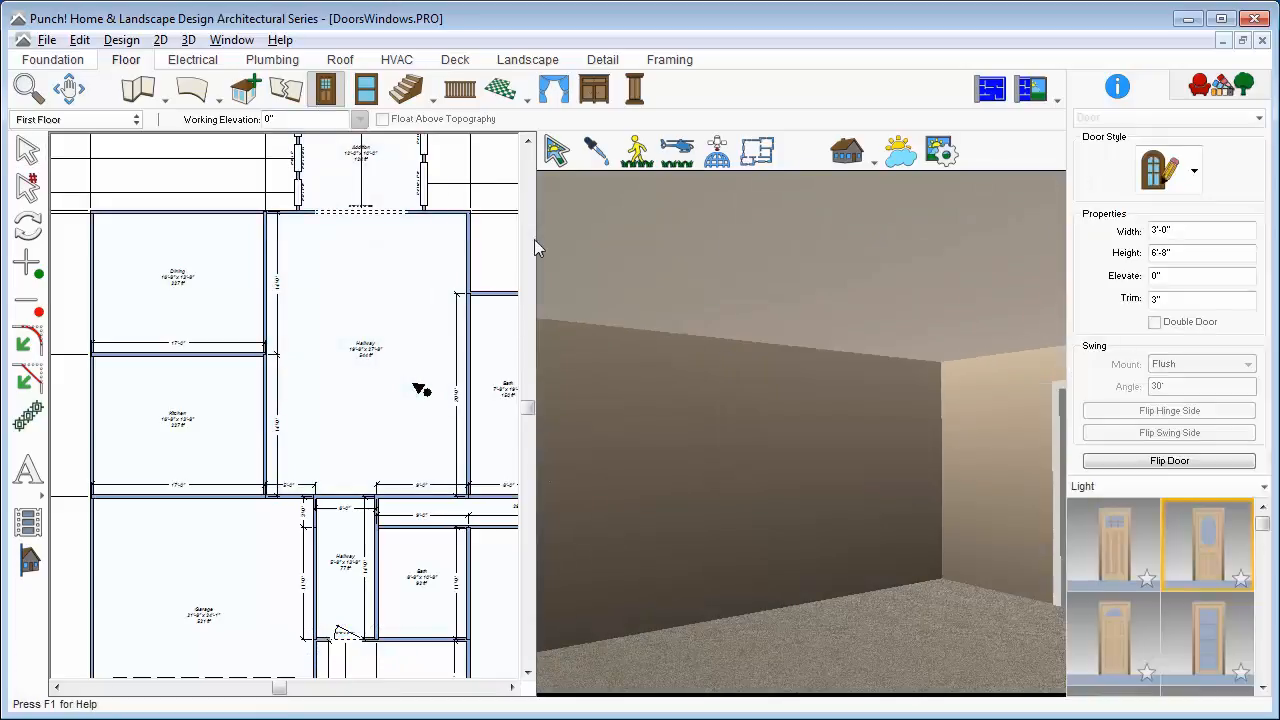
pyautogui.click(1194, 170)
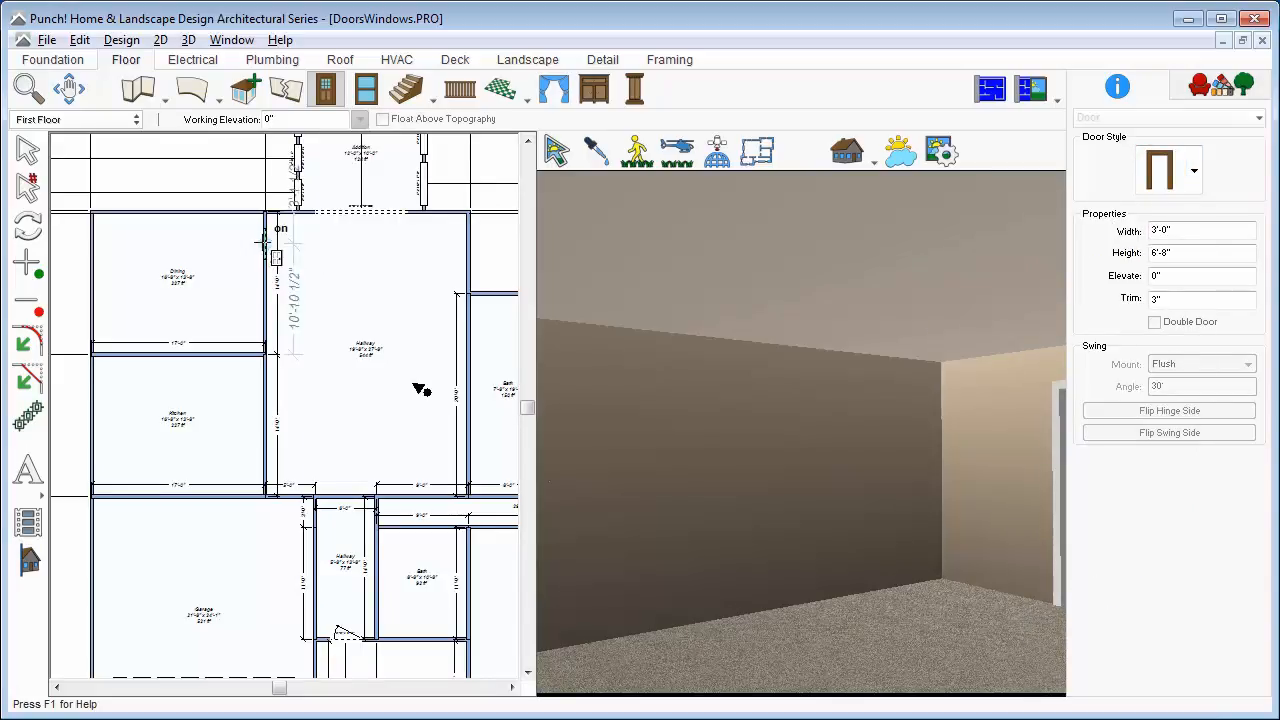
pyautogui.click(270, 280)
pyautogui.write('9')
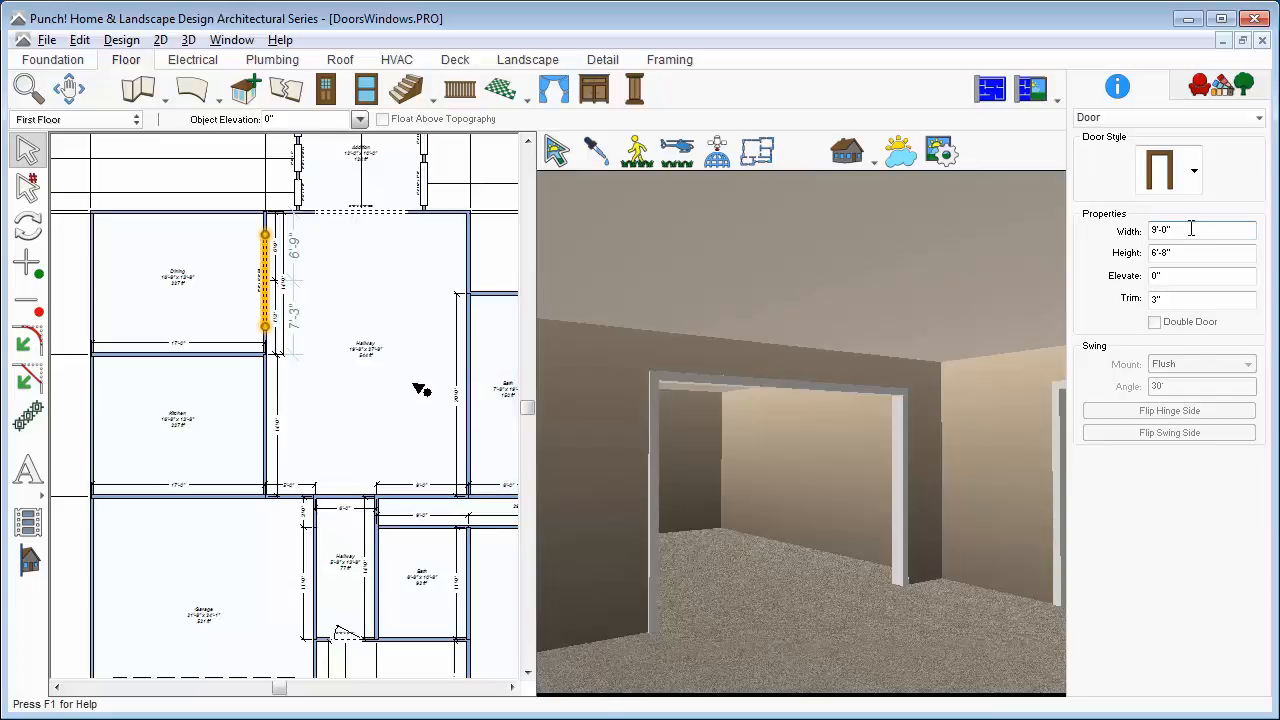
# Place a Style Door in the top outer wall and make it a Double Door
pyautogui.click(328, 88)
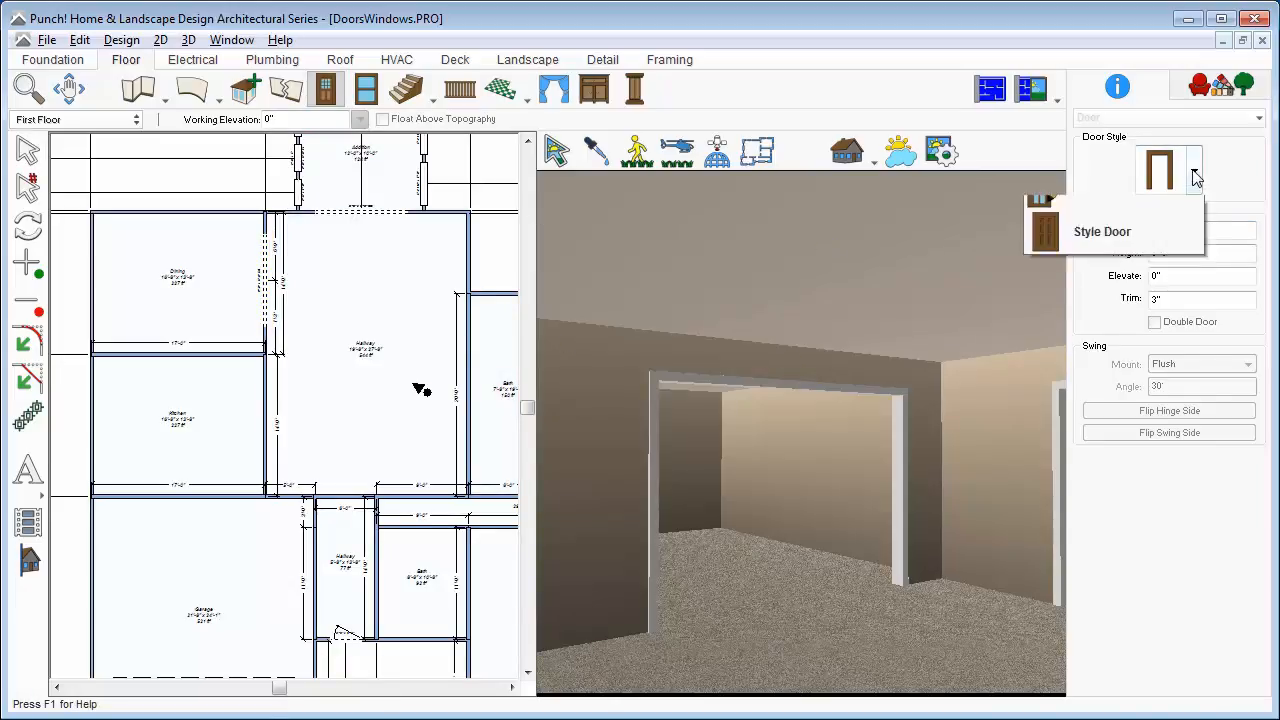
pyautogui.click(1192, 170)
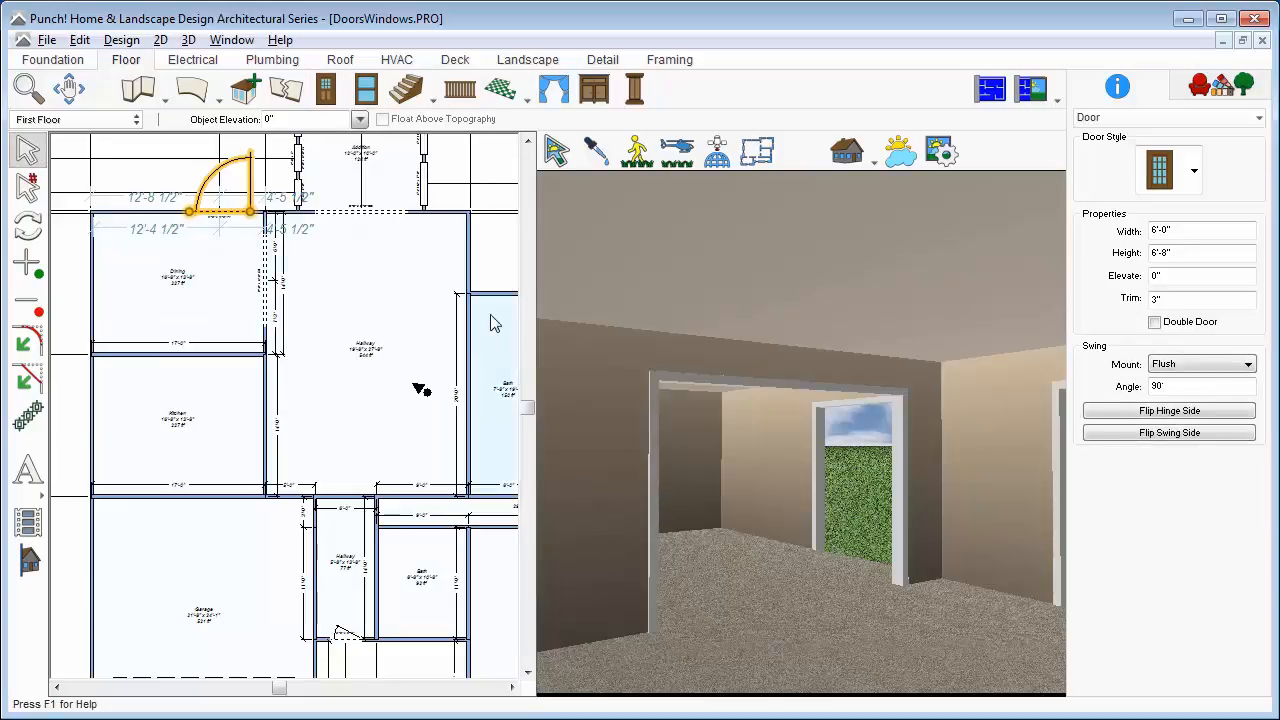
pyautogui.click(1156, 322)
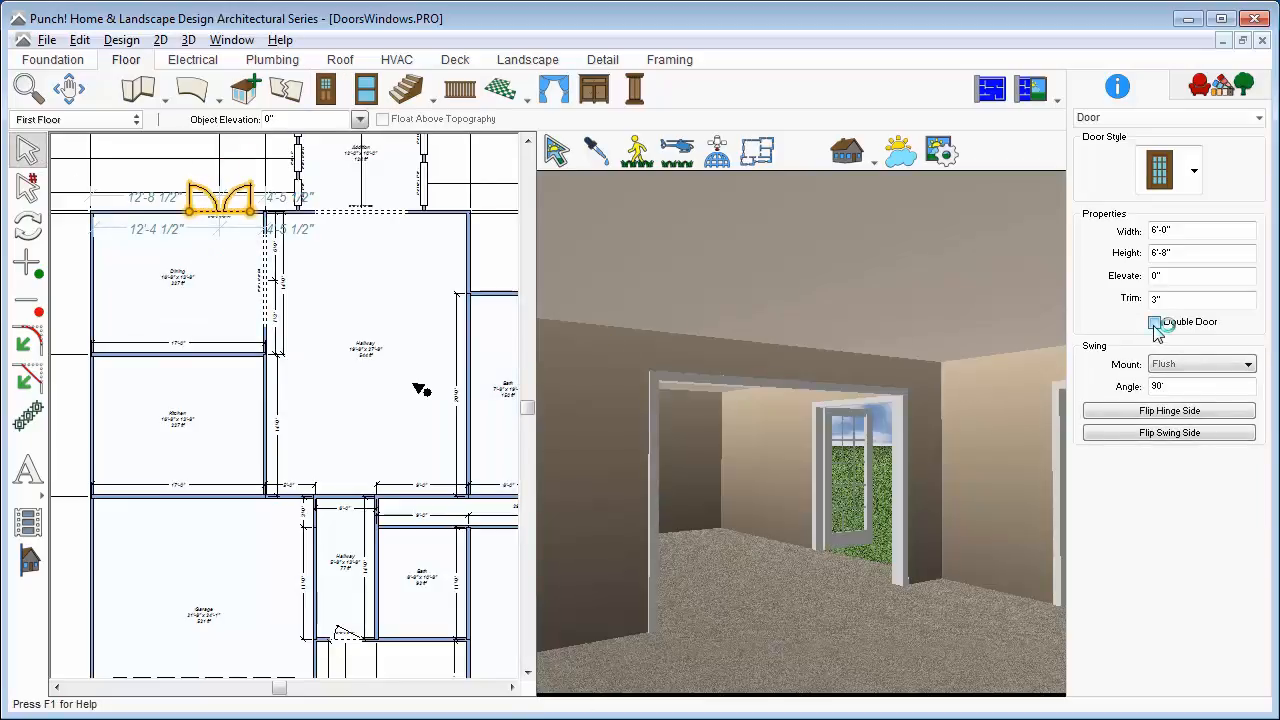
pyautogui.click(1156, 320)
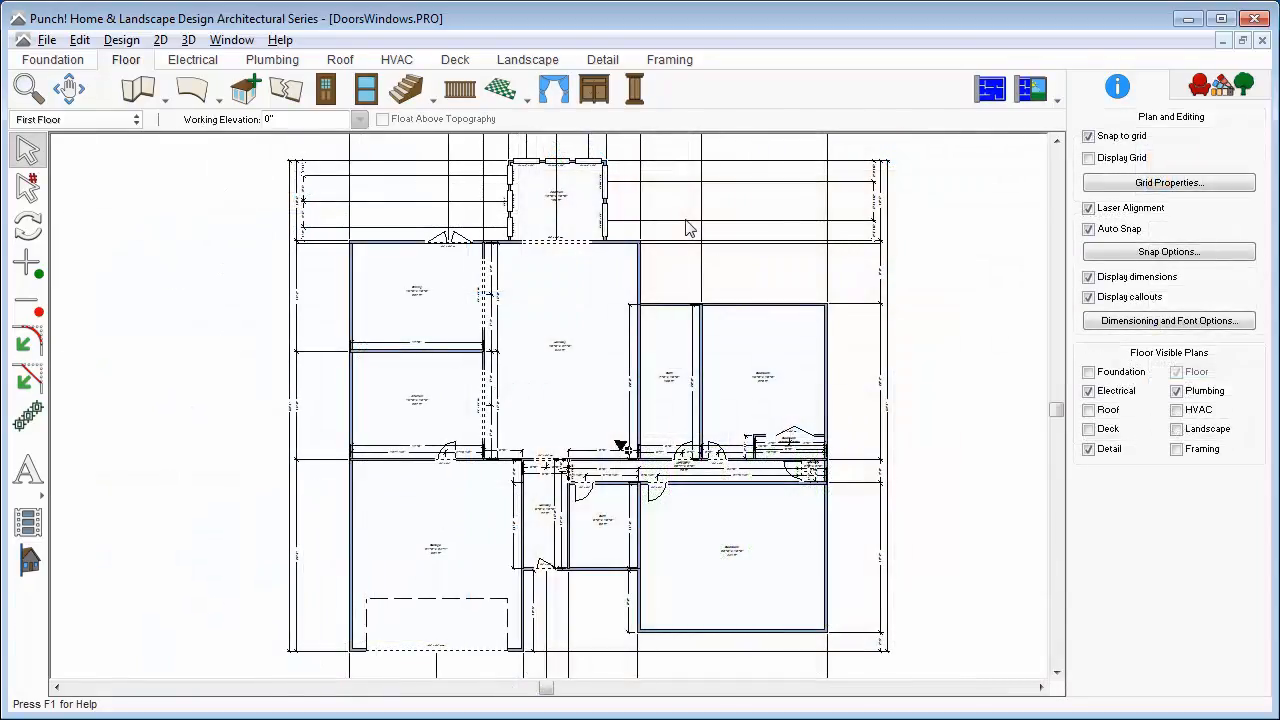
# Place a Double Hung Window, about 3' by 4'-8", in an exterior wall
pyautogui.click(364, 88)
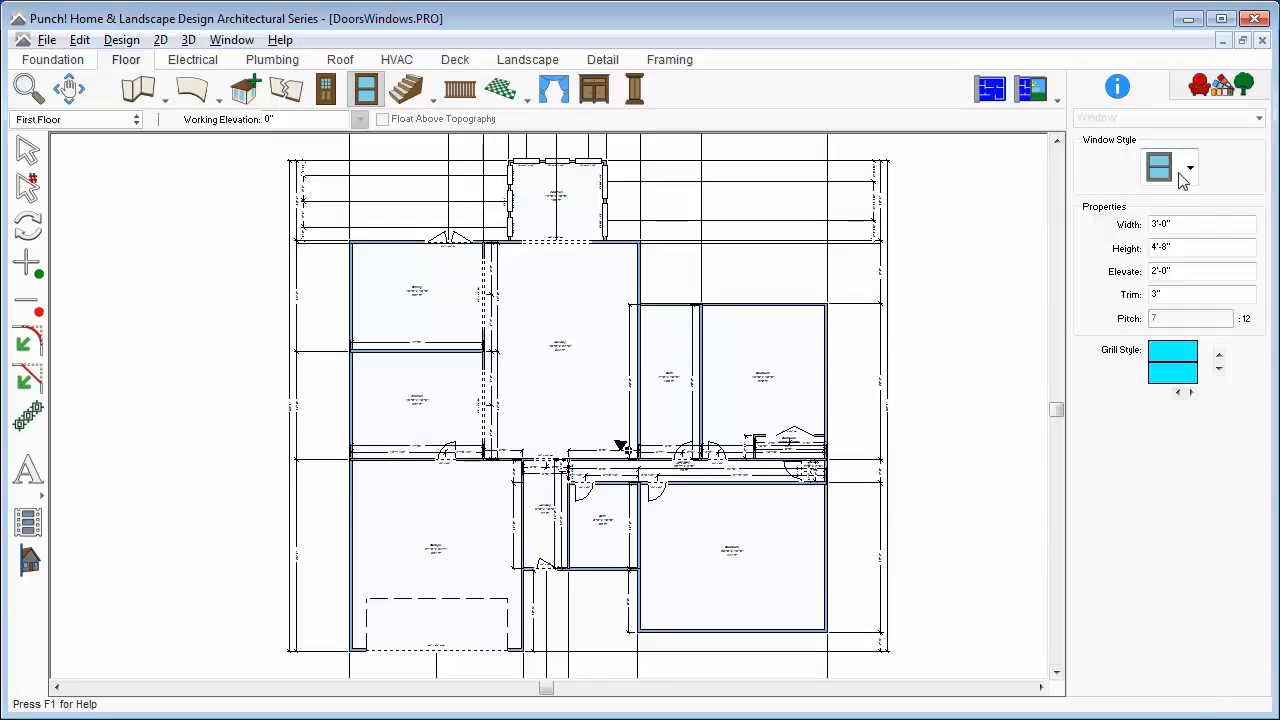
pyautogui.click(1188, 168)
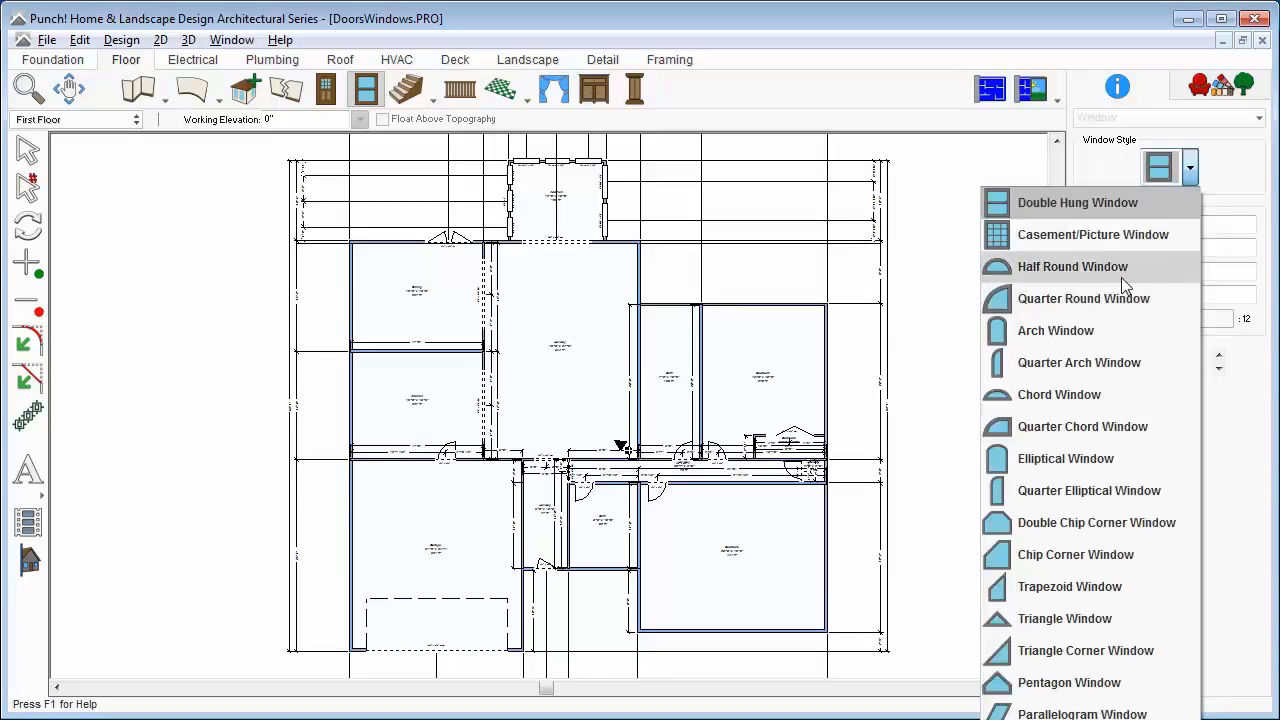
pyautogui.moveTo(1104, 210)
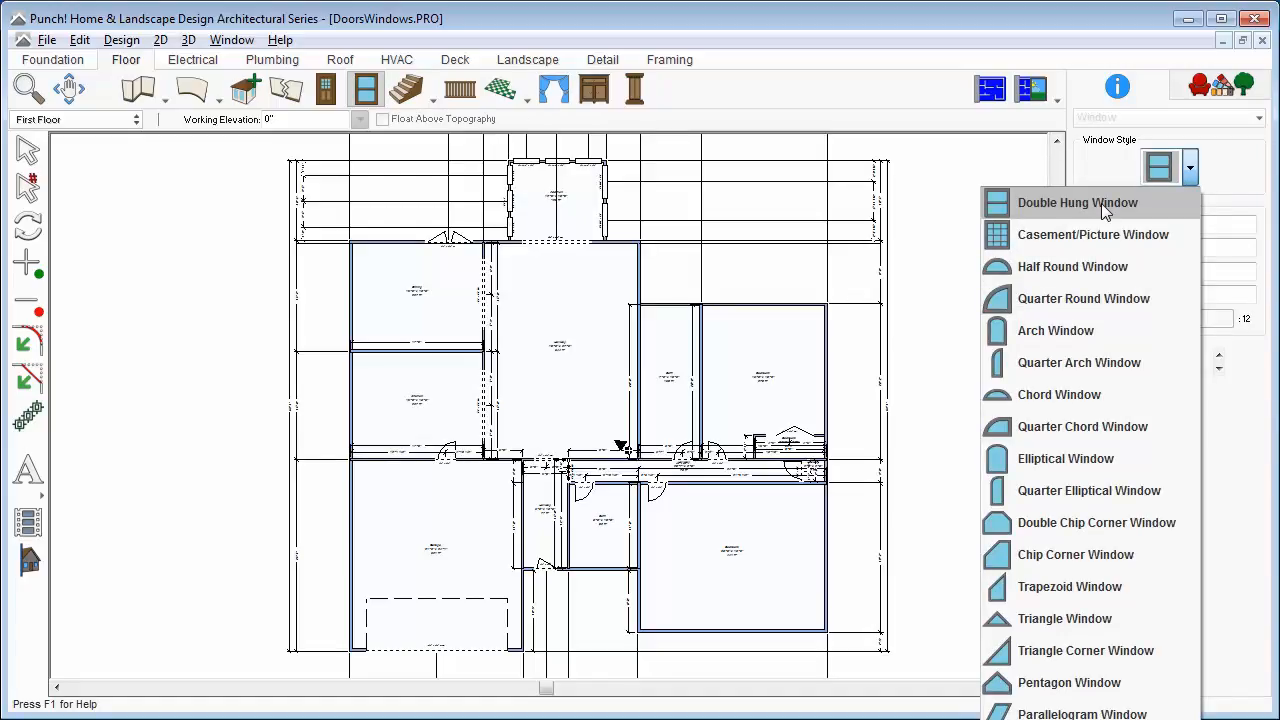
pyautogui.click(1076, 202)
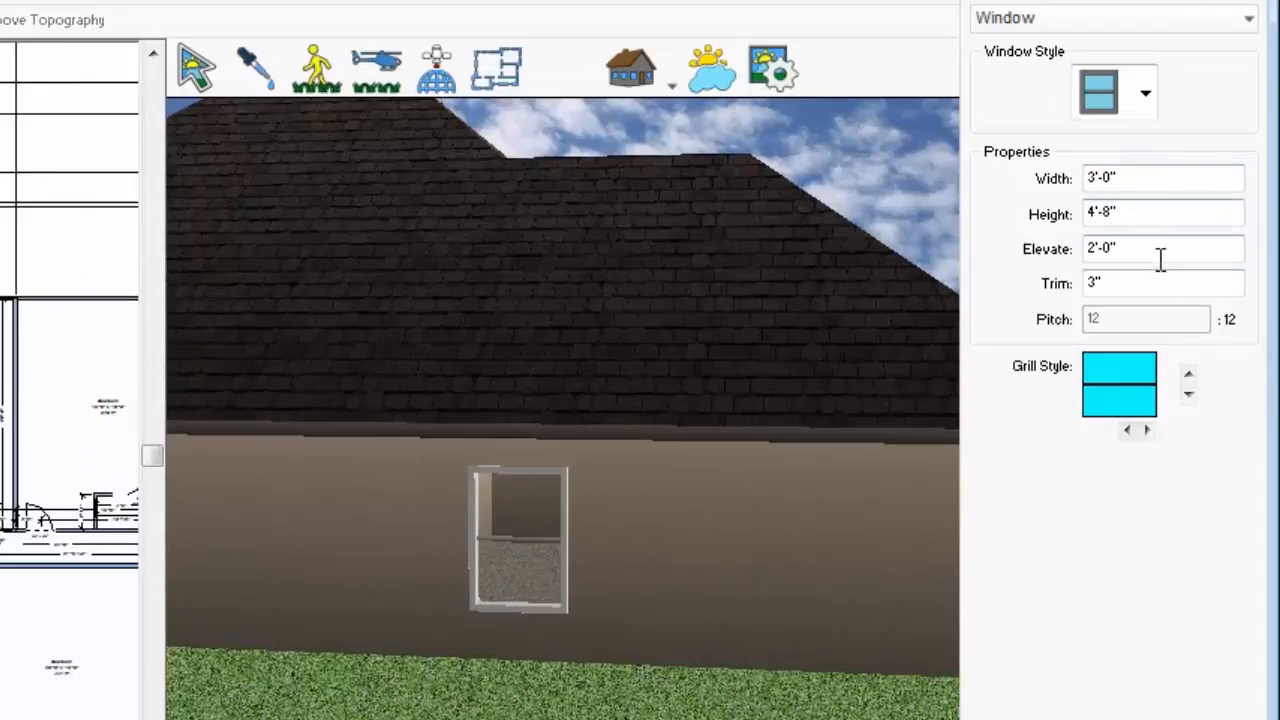
pyautogui.moveTo(540, 664)
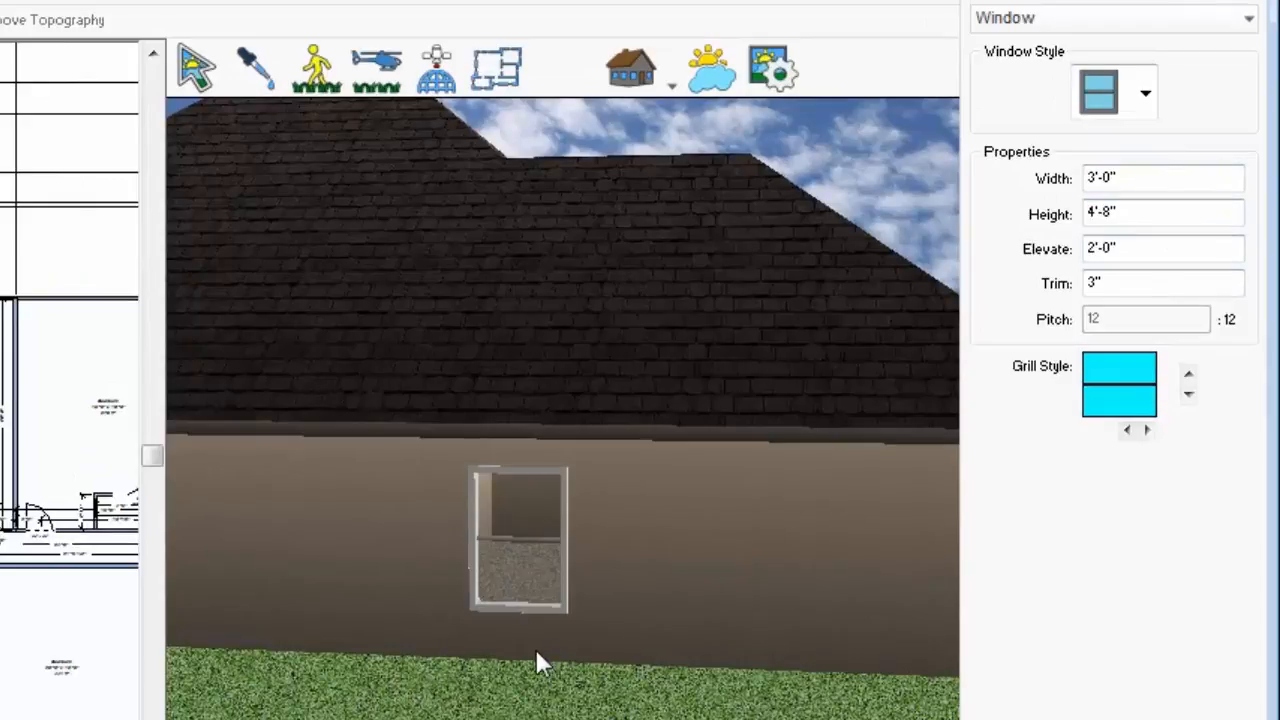
pyautogui.moveTo(724, 640)
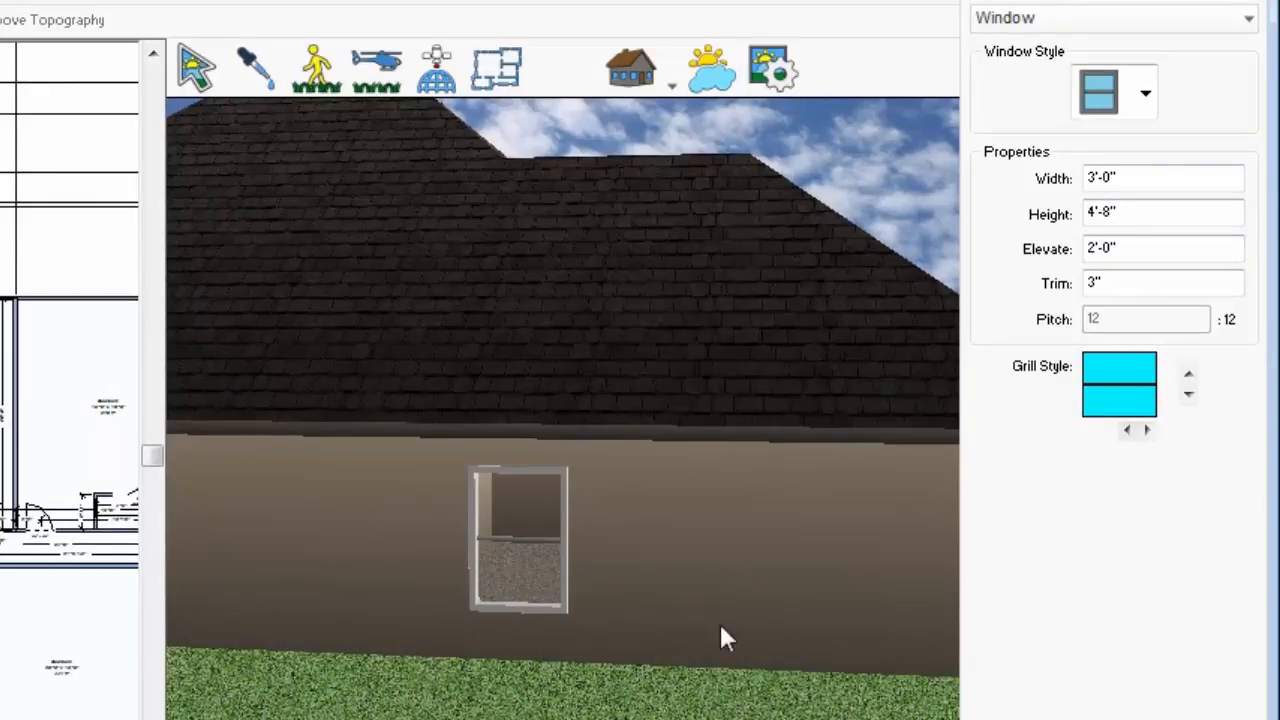
# Set the window's Elevate value to 2'-6" above the floor
pyautogui.click(1164, 248)
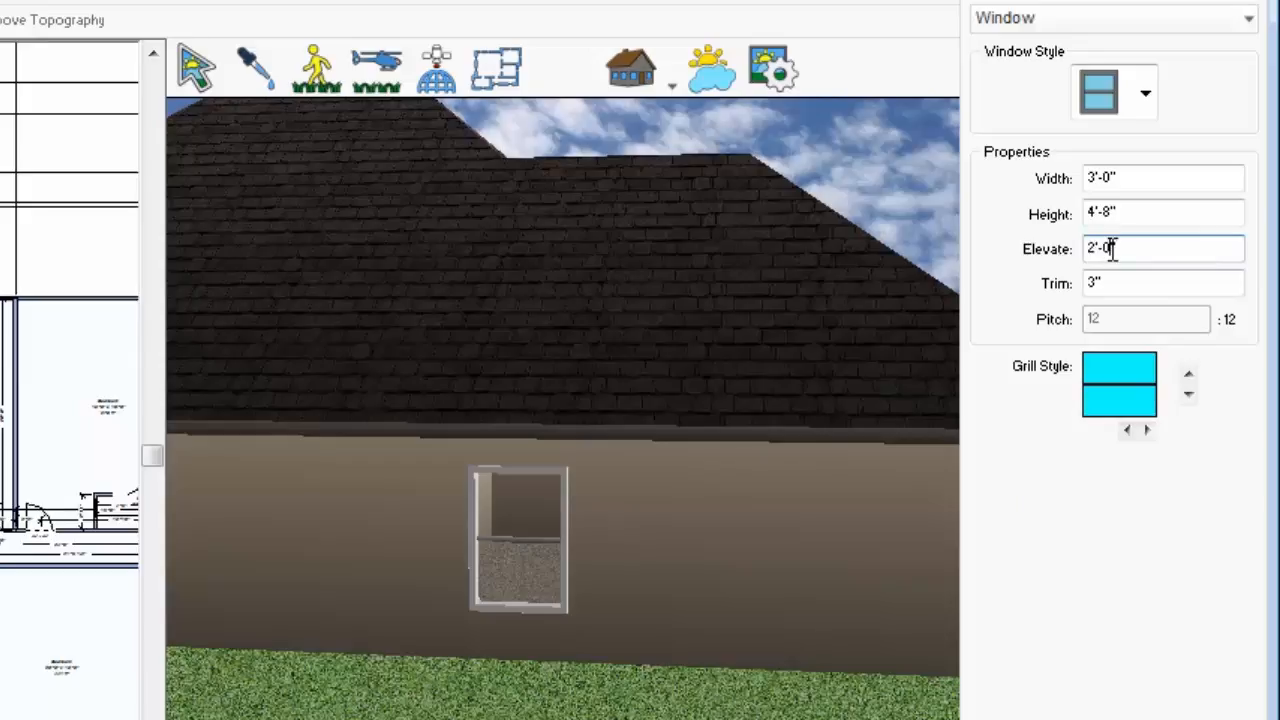
pyautogui.write('2\'-6"')
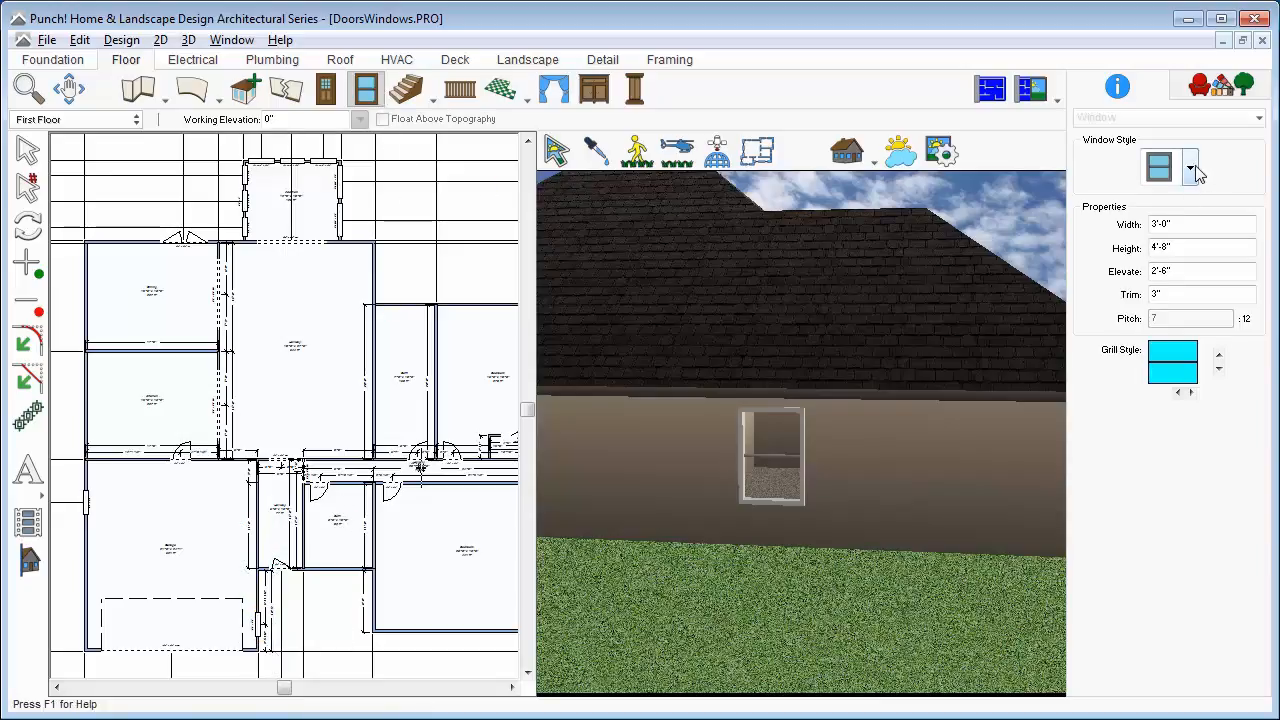
# Cycle the window's Grill Style through a grid, vertical bars and the next pattern
pyautogui.click(1188, 168)
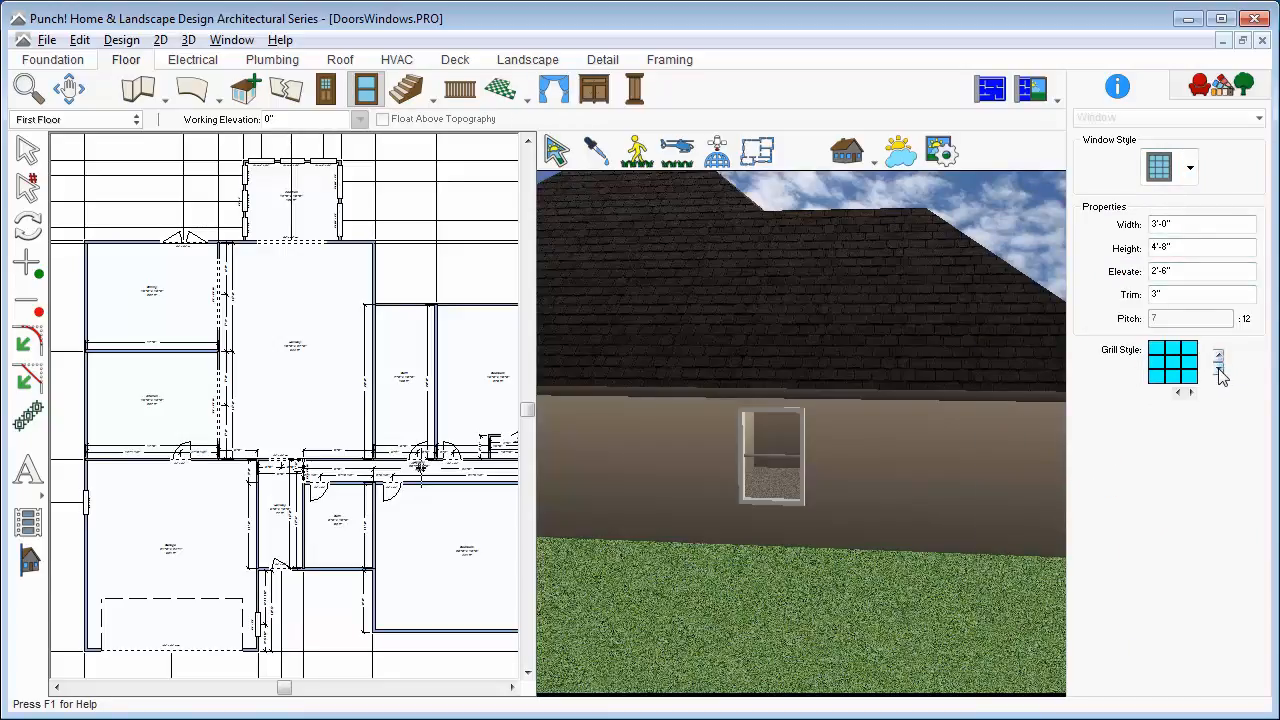
pyautogui.click(1216, 358)
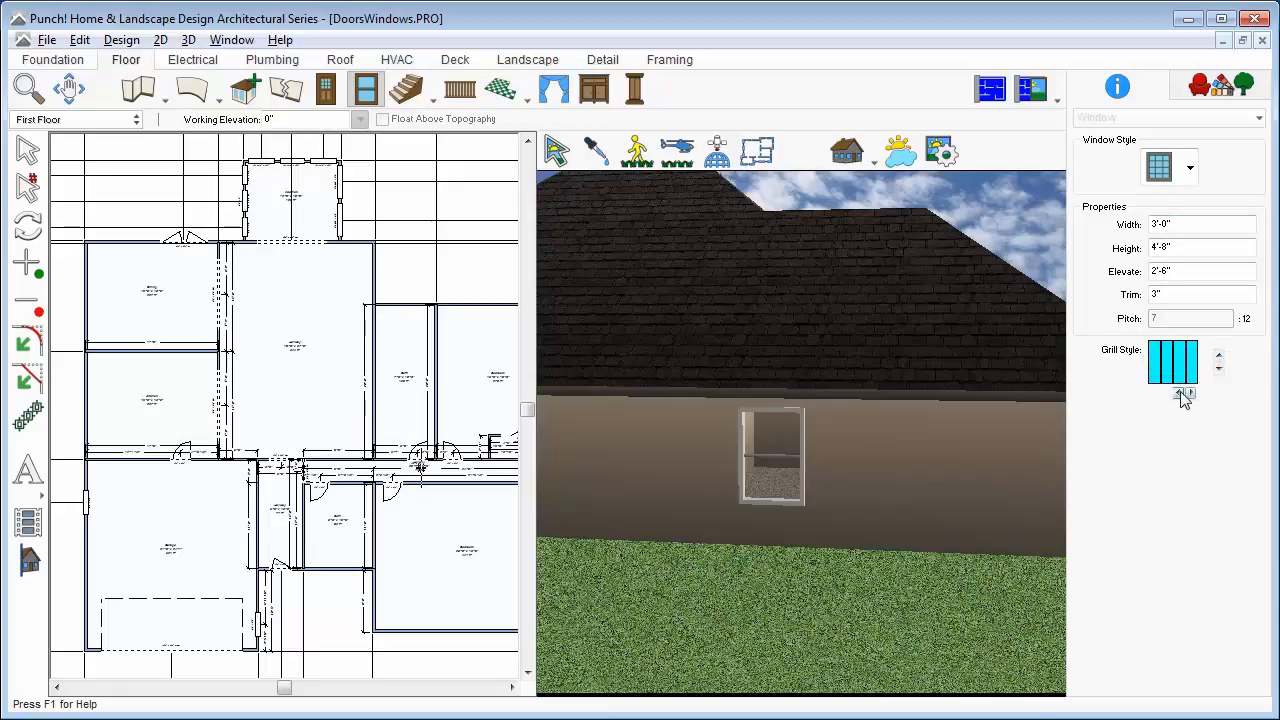
pyautogui.click(1220, 396)
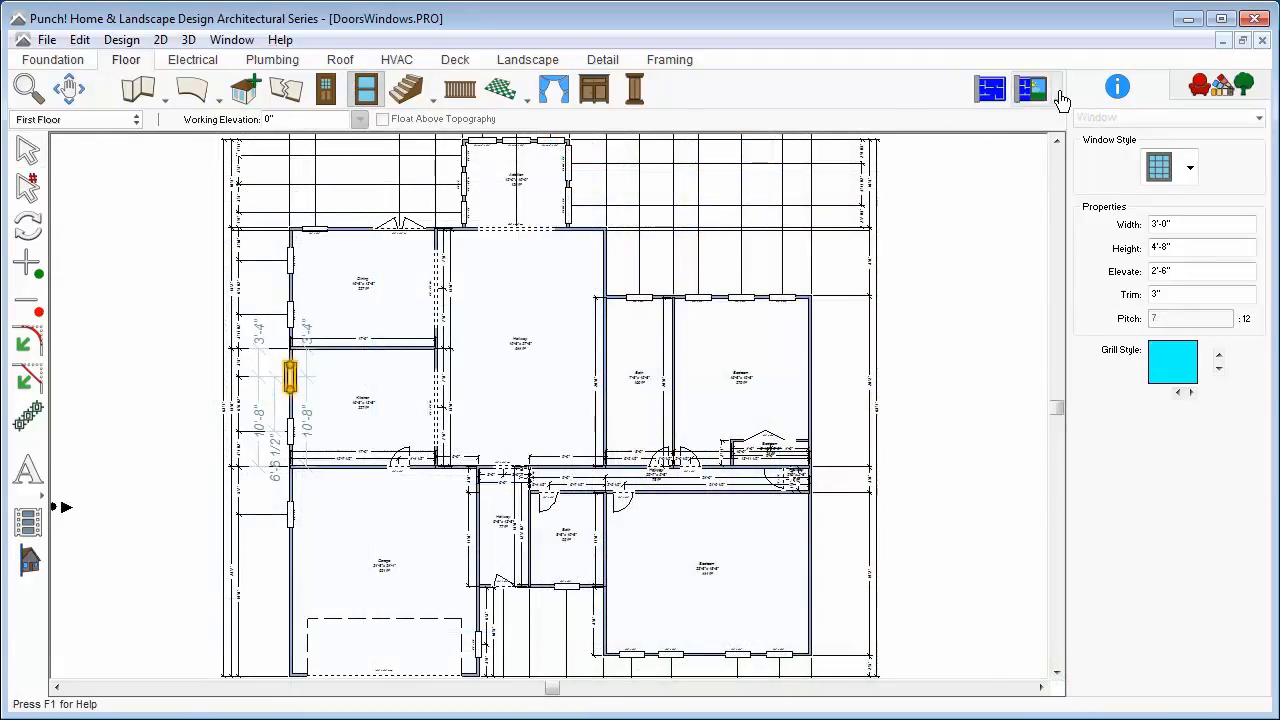
# Return to split plan-and-3D view after adding the second double-hung window
pyautogui.click(1032, 88)
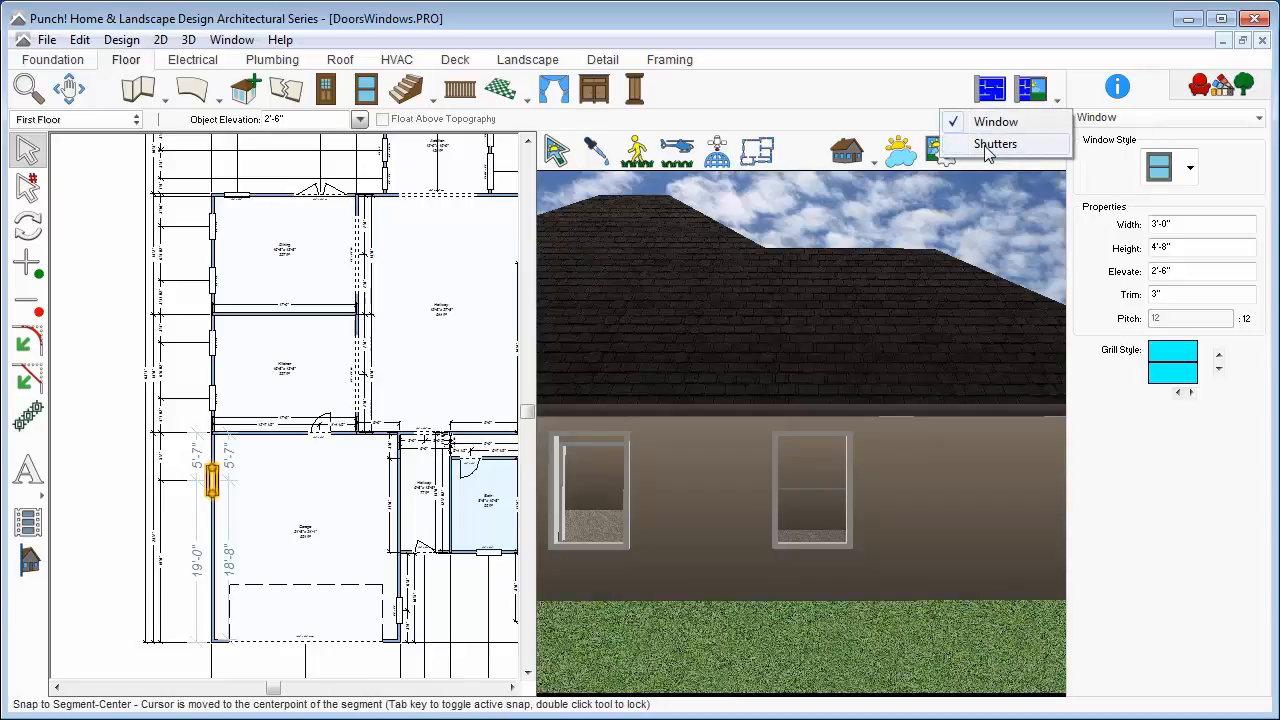
# Add wooden panel shutters on both left and right sides of the selected window
pyautogui.click(996, 144)
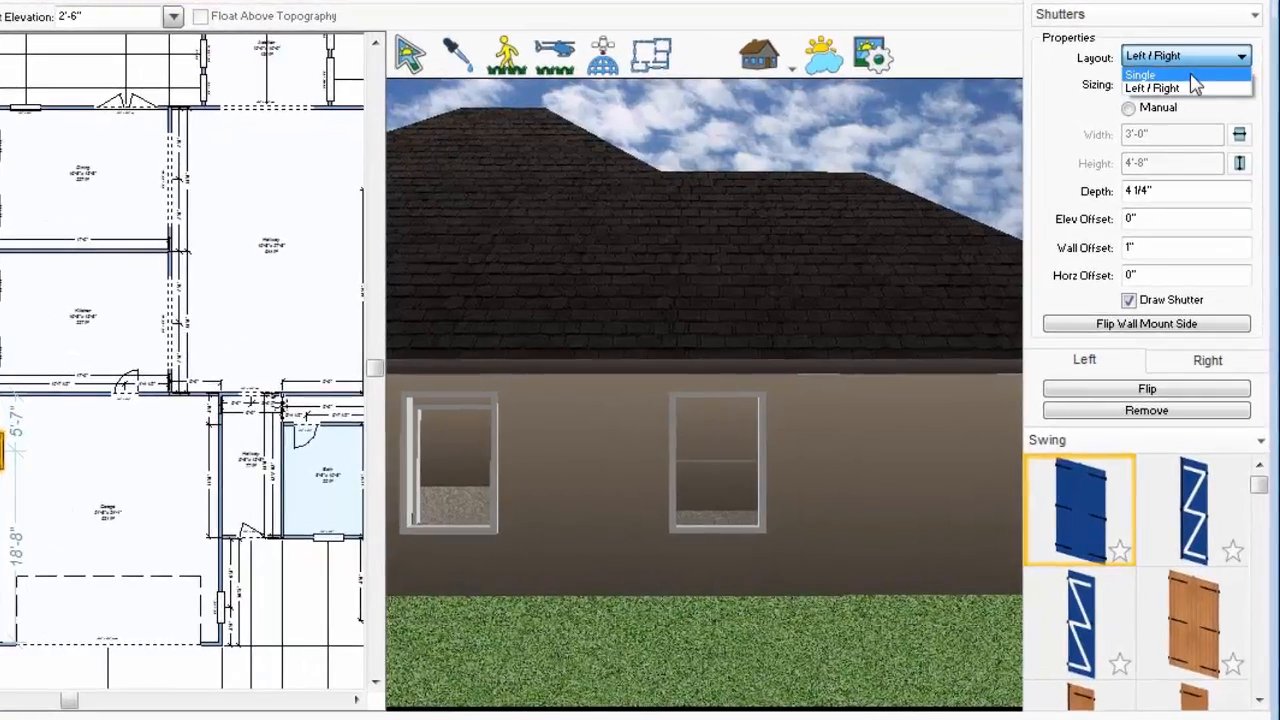
pyautogui.click(1184, 88)
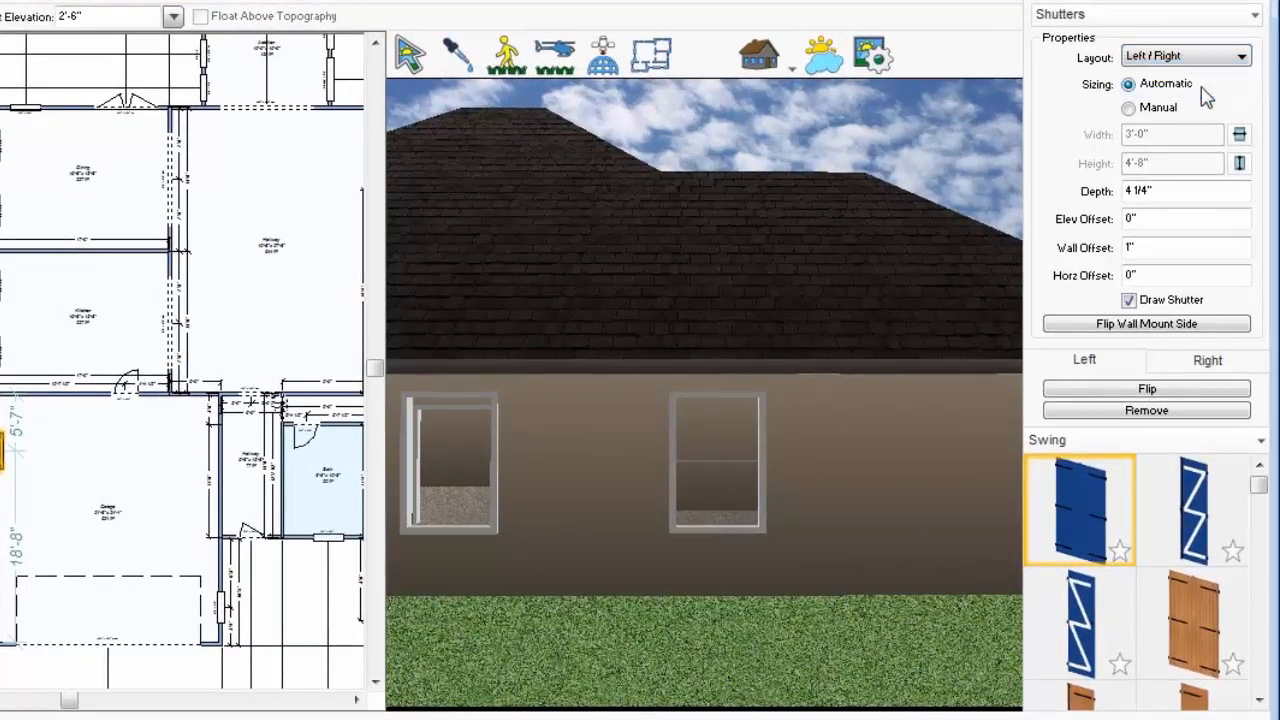
pyautogui.moveTo(1228, 336)
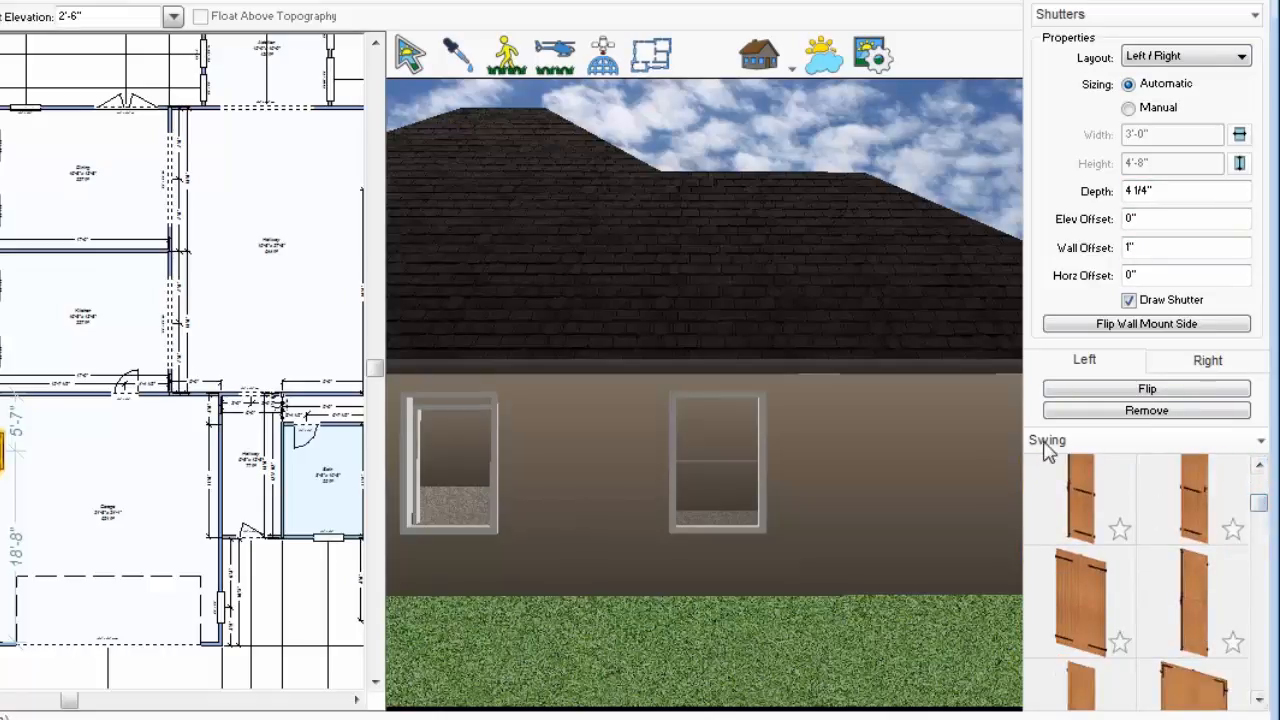
pyautogui.click(1048, 440)
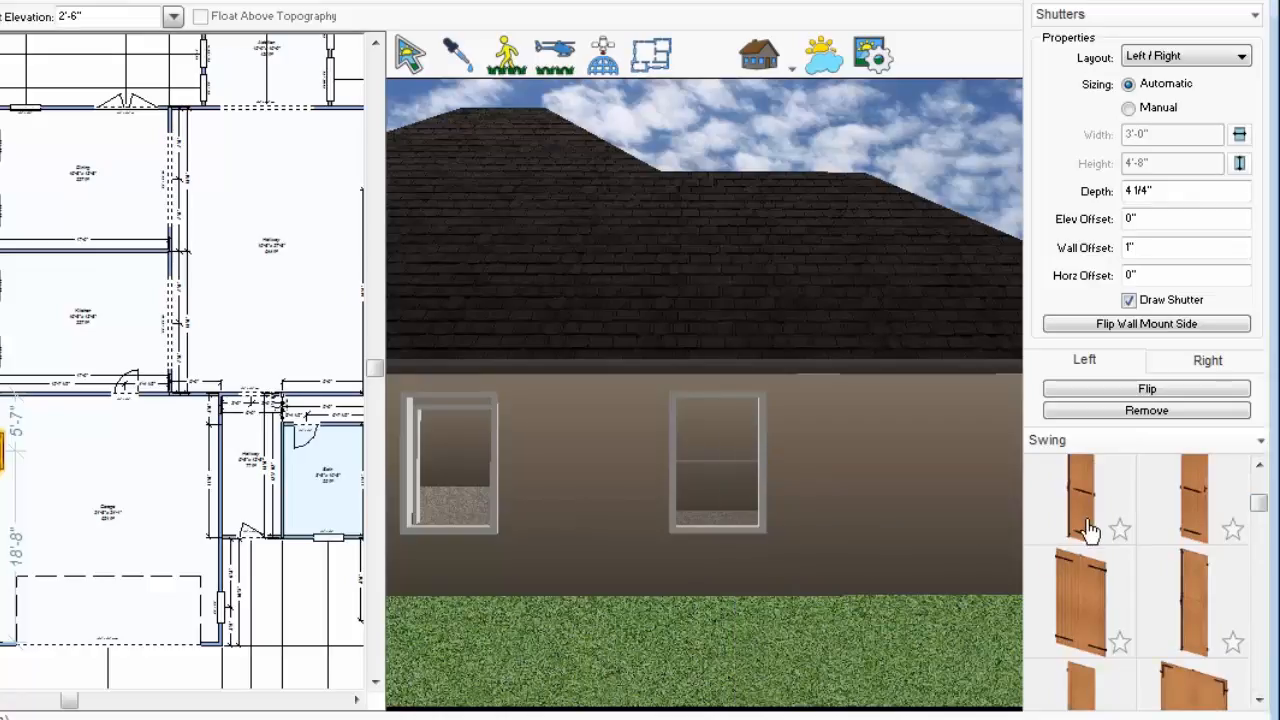
pyautogui.click(1078, 498)
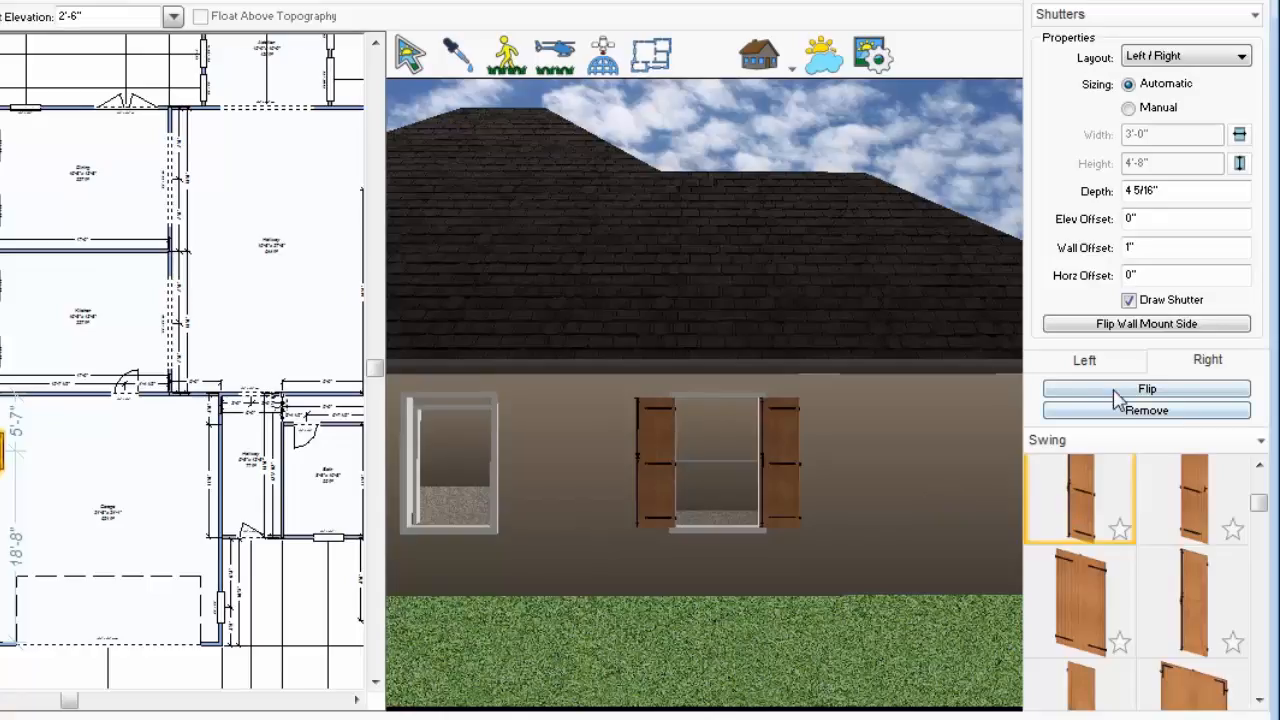
# Flip the shutters twice, then remove the right shutter and the left shutter
pyautogui.click(1146, 388)
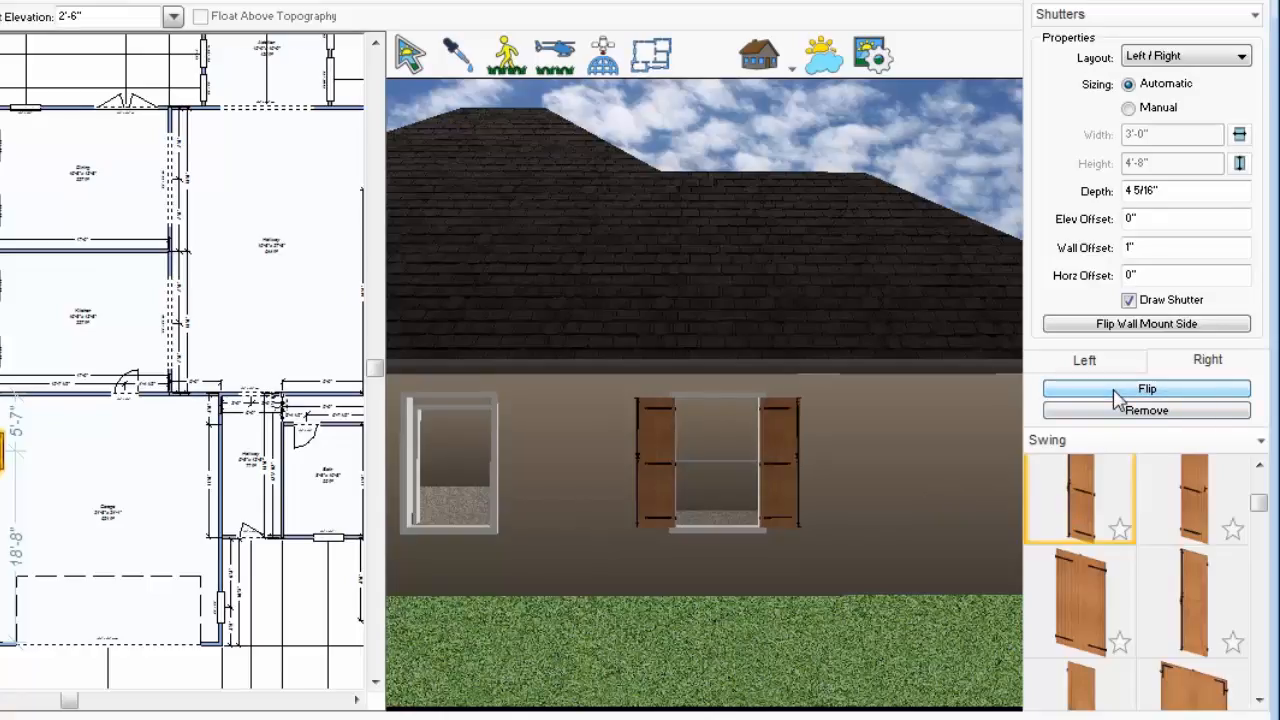
pyautogui.click(1146, 388)
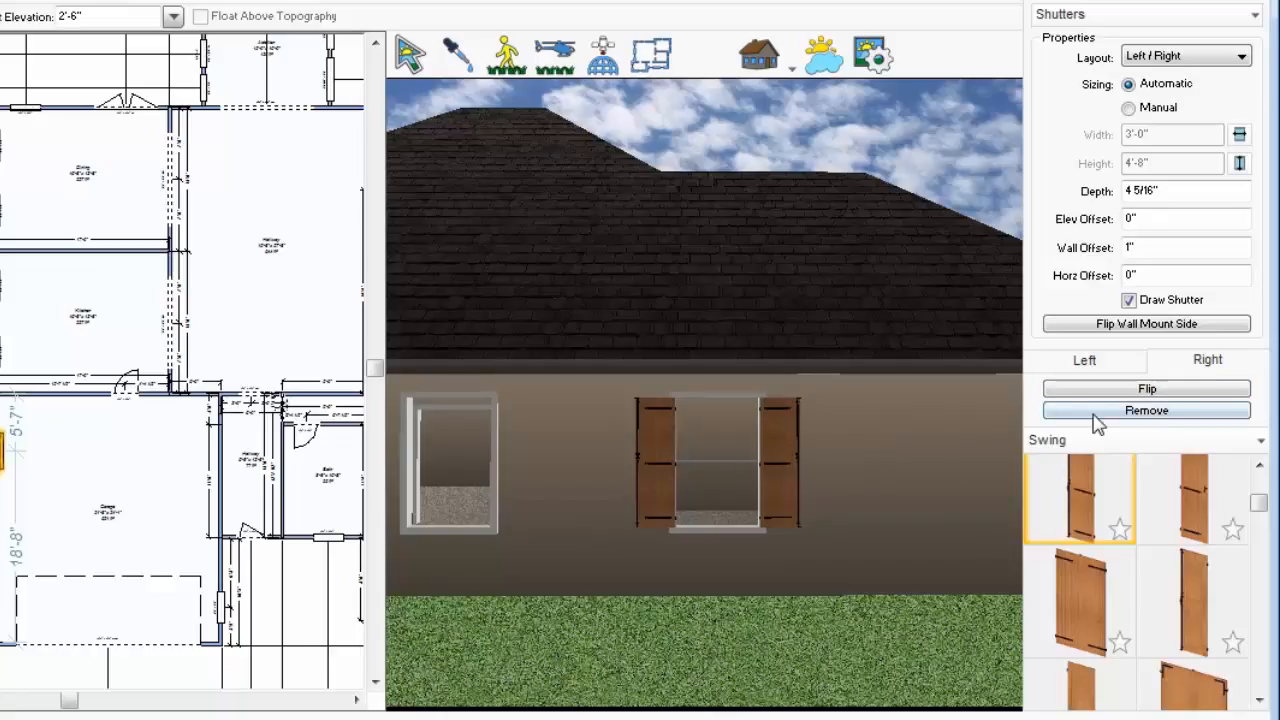
pyautogui.click(1146, 410)
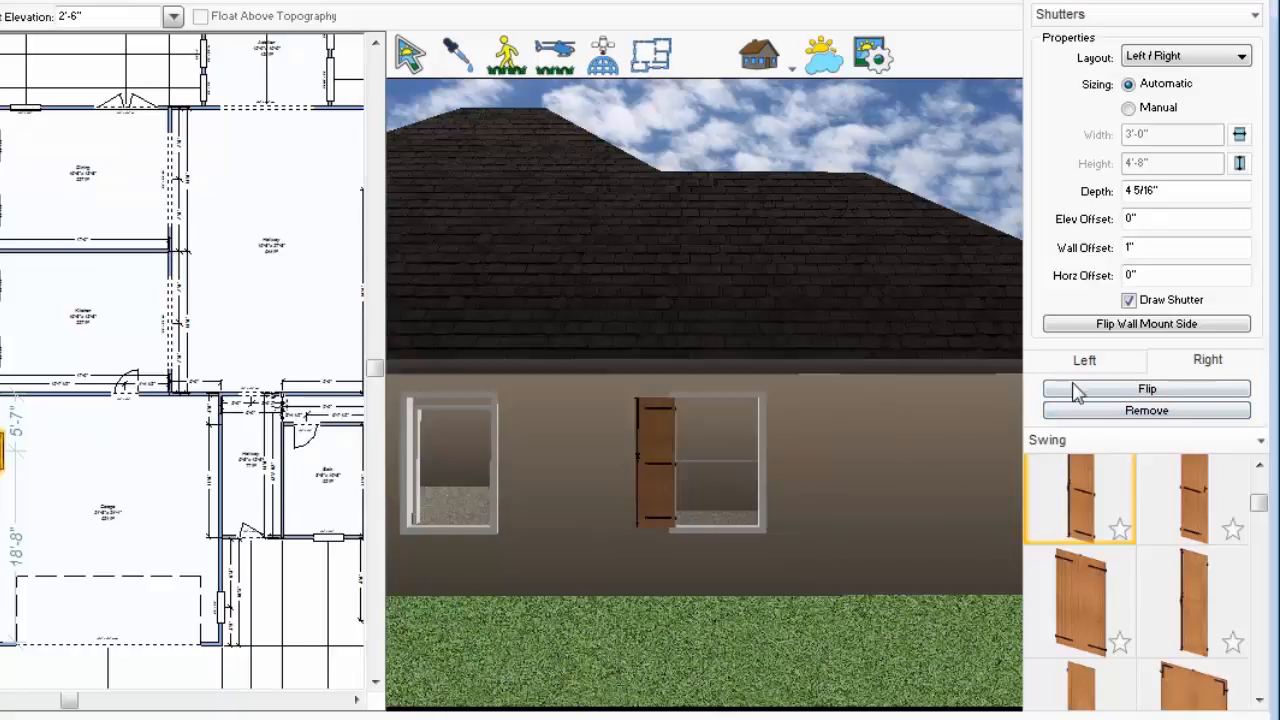
pyautogui.click(1146, 410)
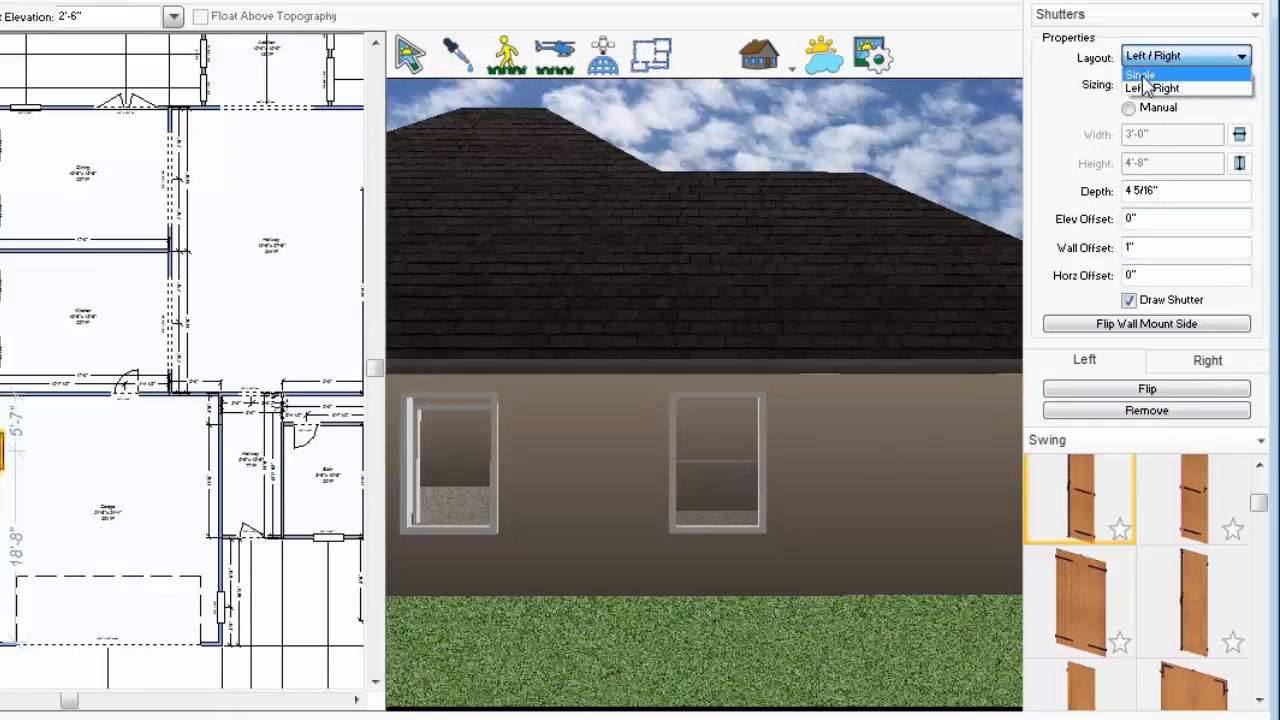
# Set the shutter layout to Single with a roll-up shutter and manual sizing
pyautogui.click(1140, 76)
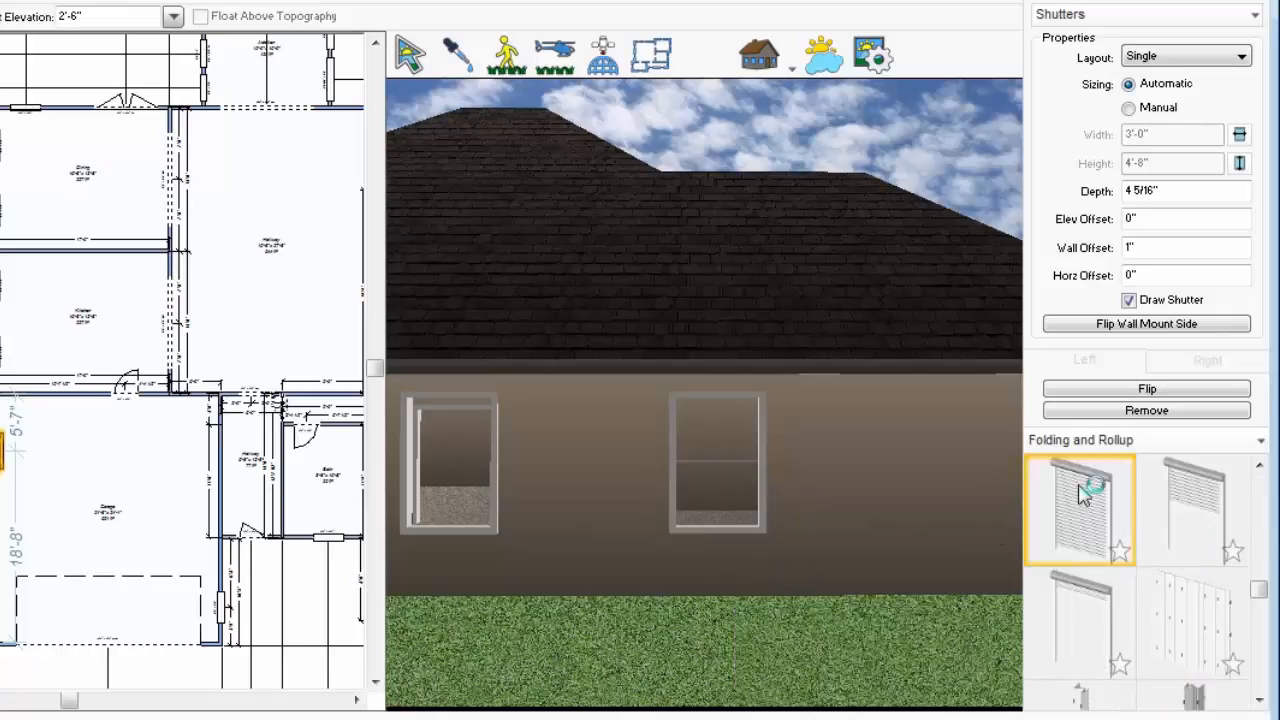
pyautogui.click(1192, 508)
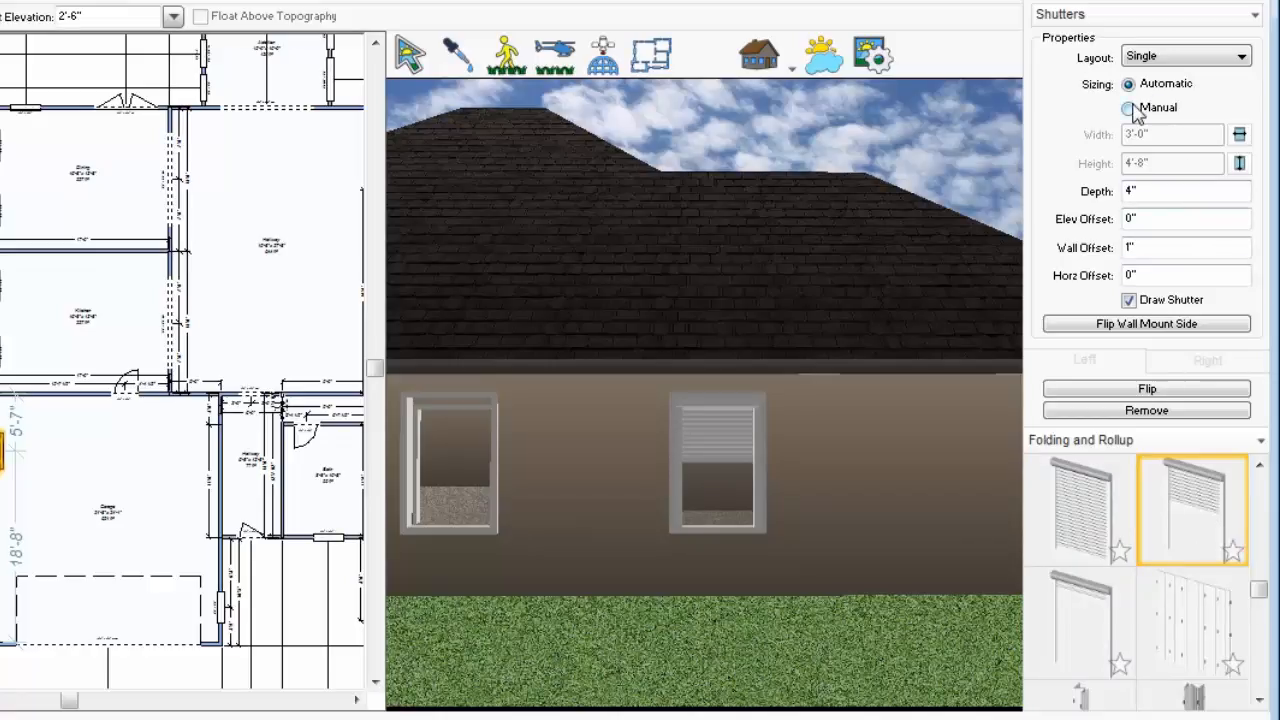
pyautogui.click(1128, 108)
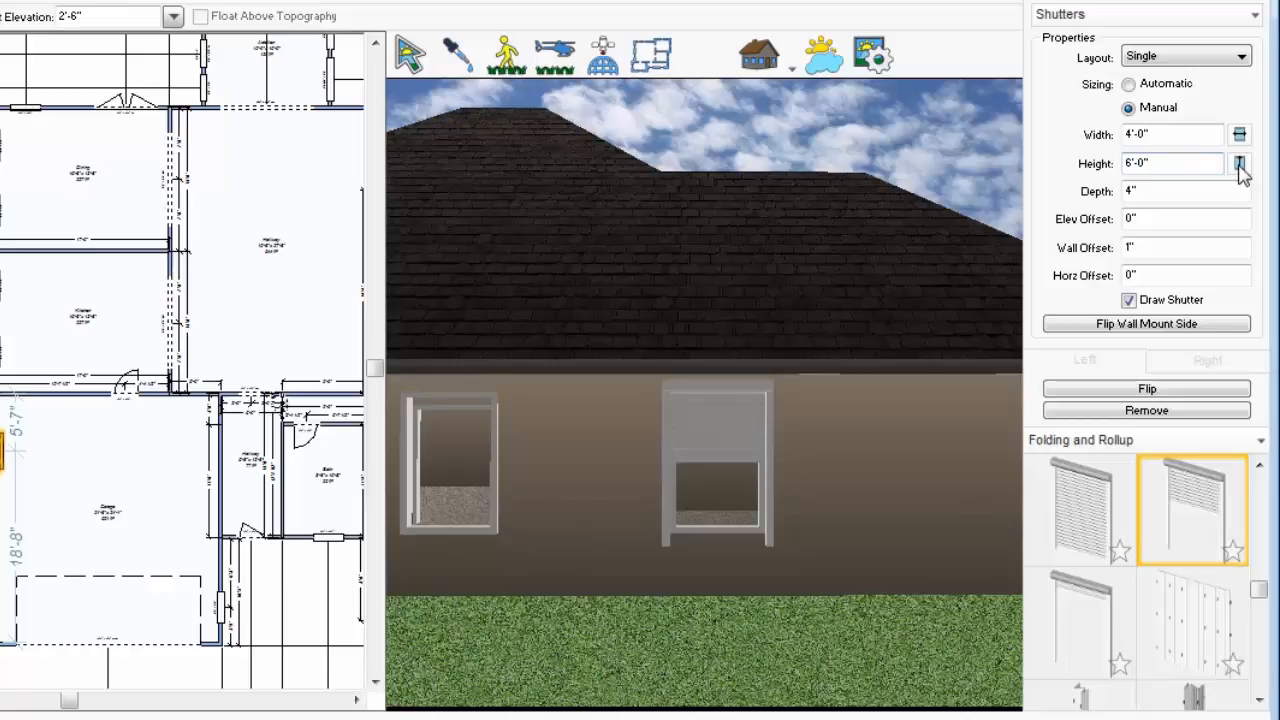
# Enlarge the roll-up shutter height, then return sizing to Automatic and reopen the category list
pyautogui.click(1240, 168)
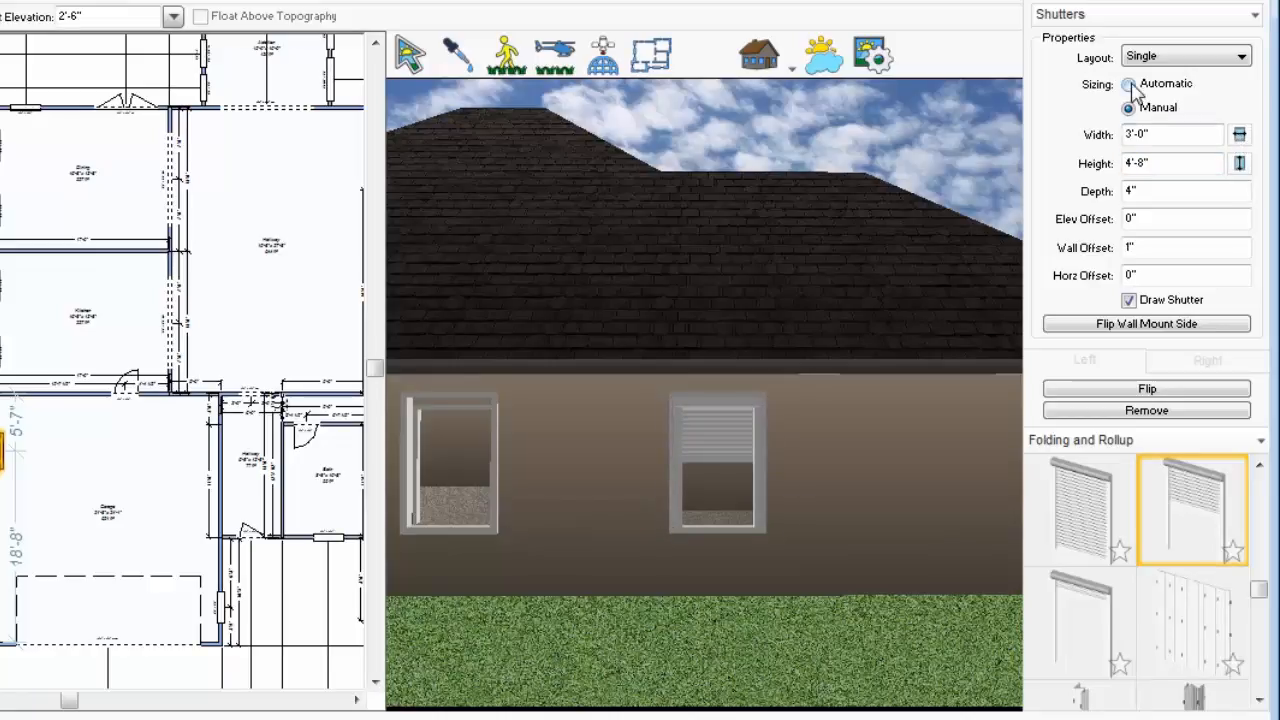
pyautogui.click(1146, 410)
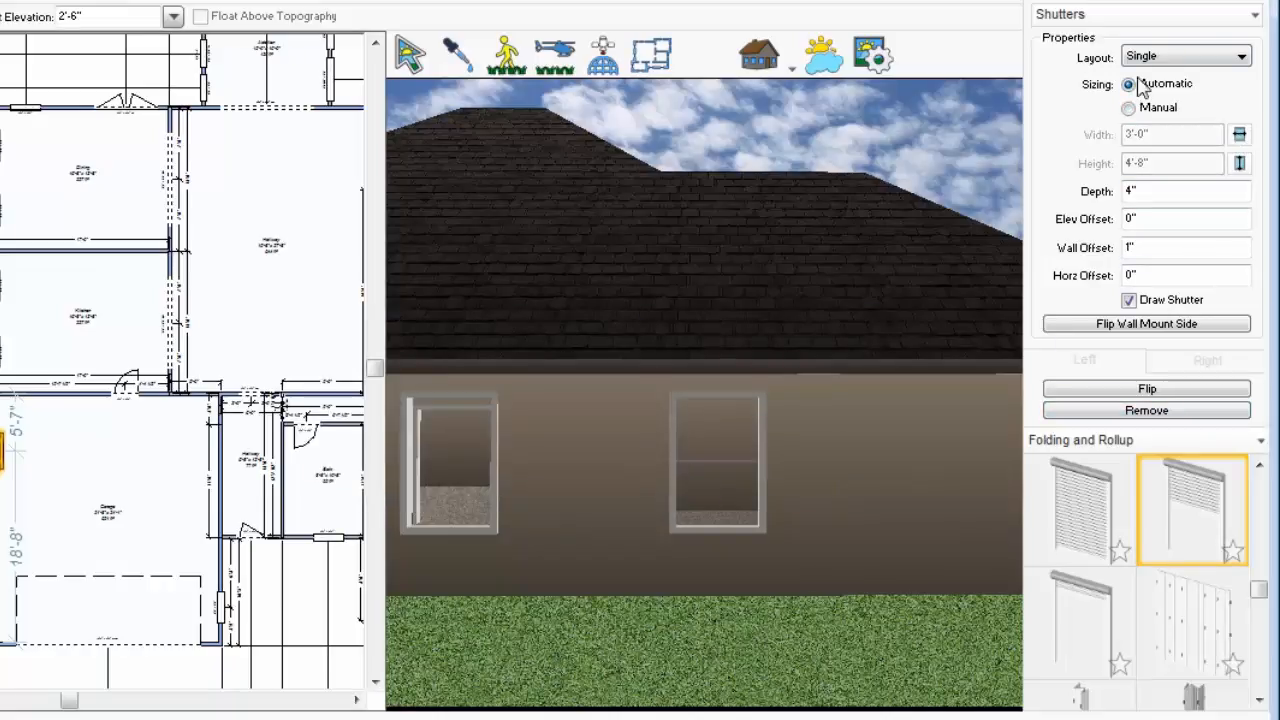
pyautogui.click(1184, 56)
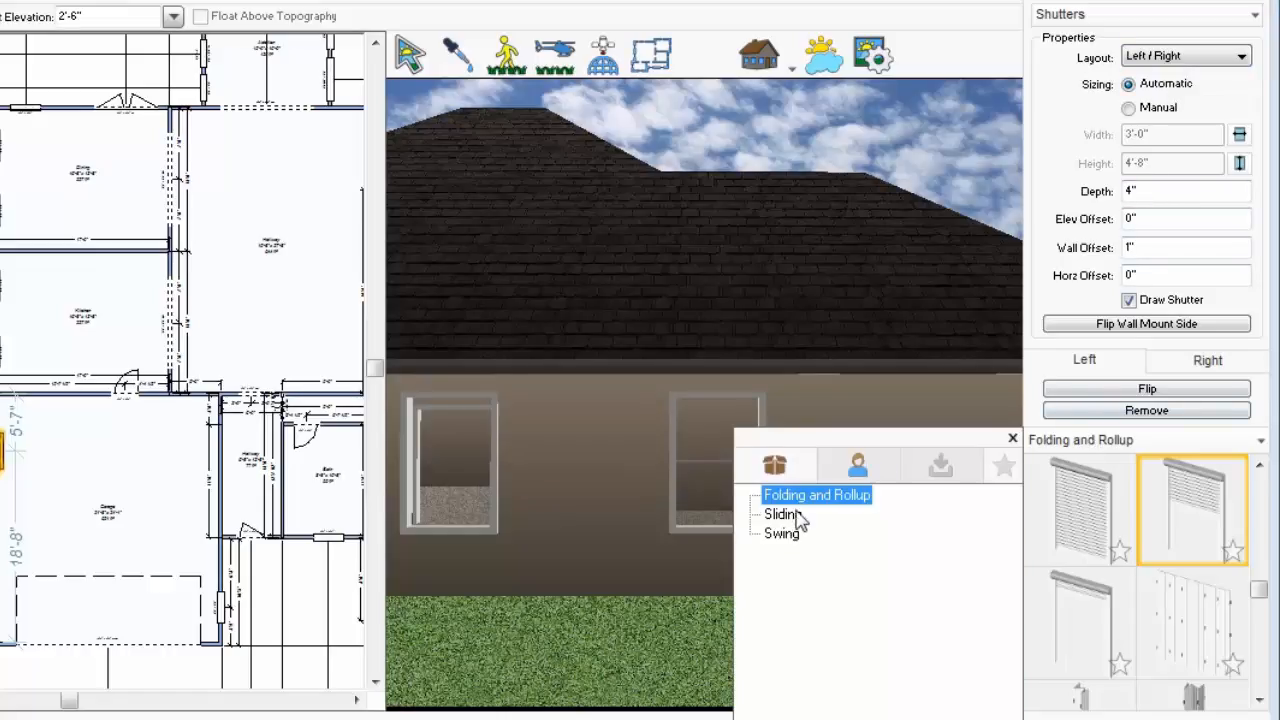
# Choose a wooden Swing shutter style with a 2 inch horizontal offset
pyautogui.click(782, 532)
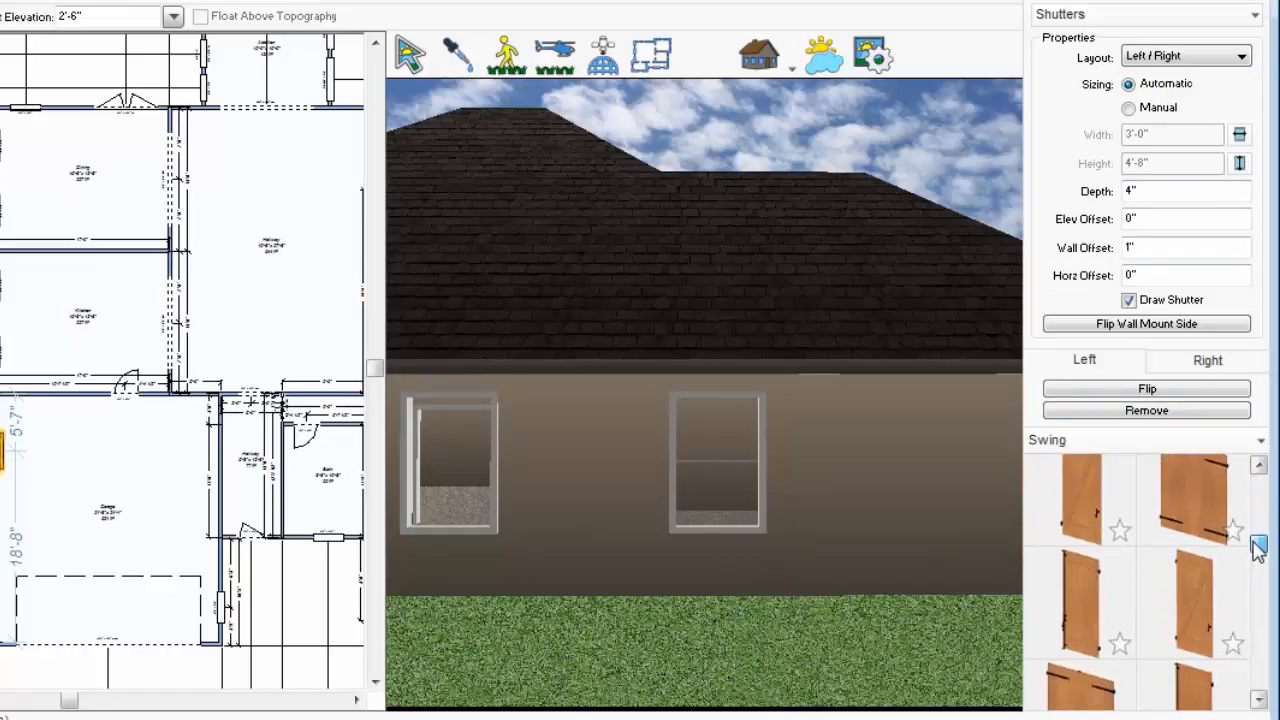
pyautogui.click(1078, 600)
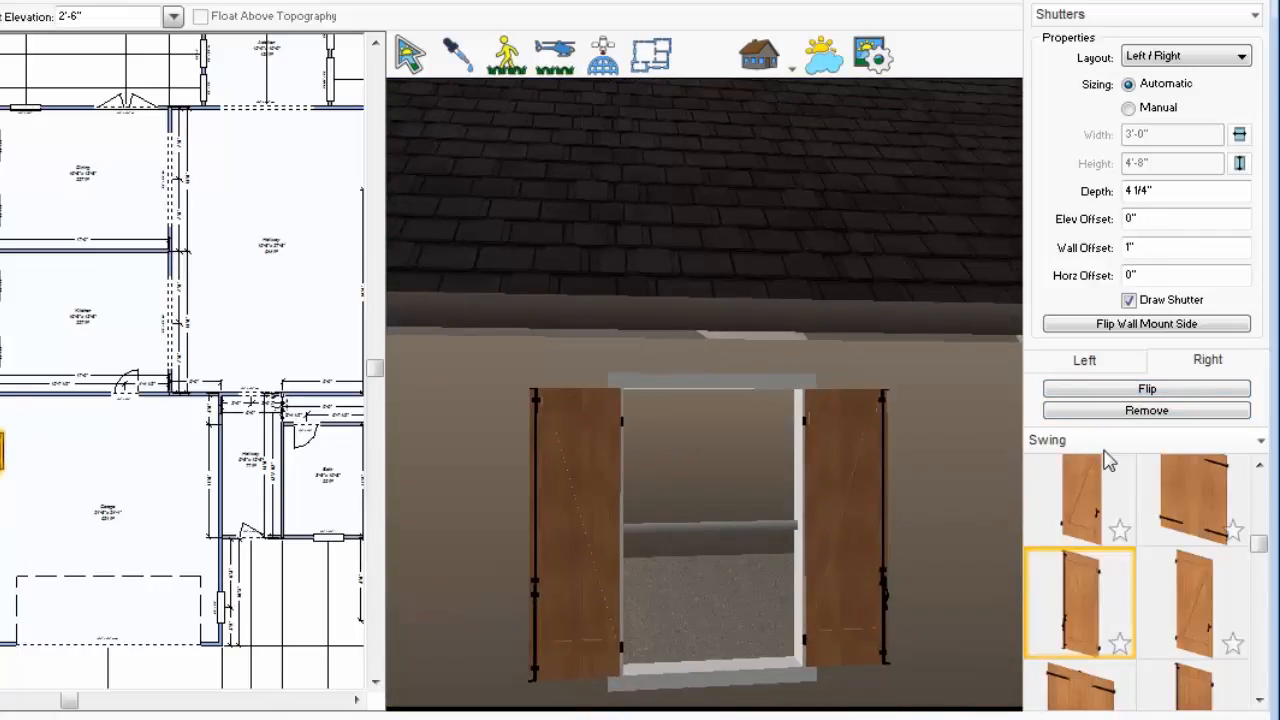
pyautogui.moveTo(1164, 272)
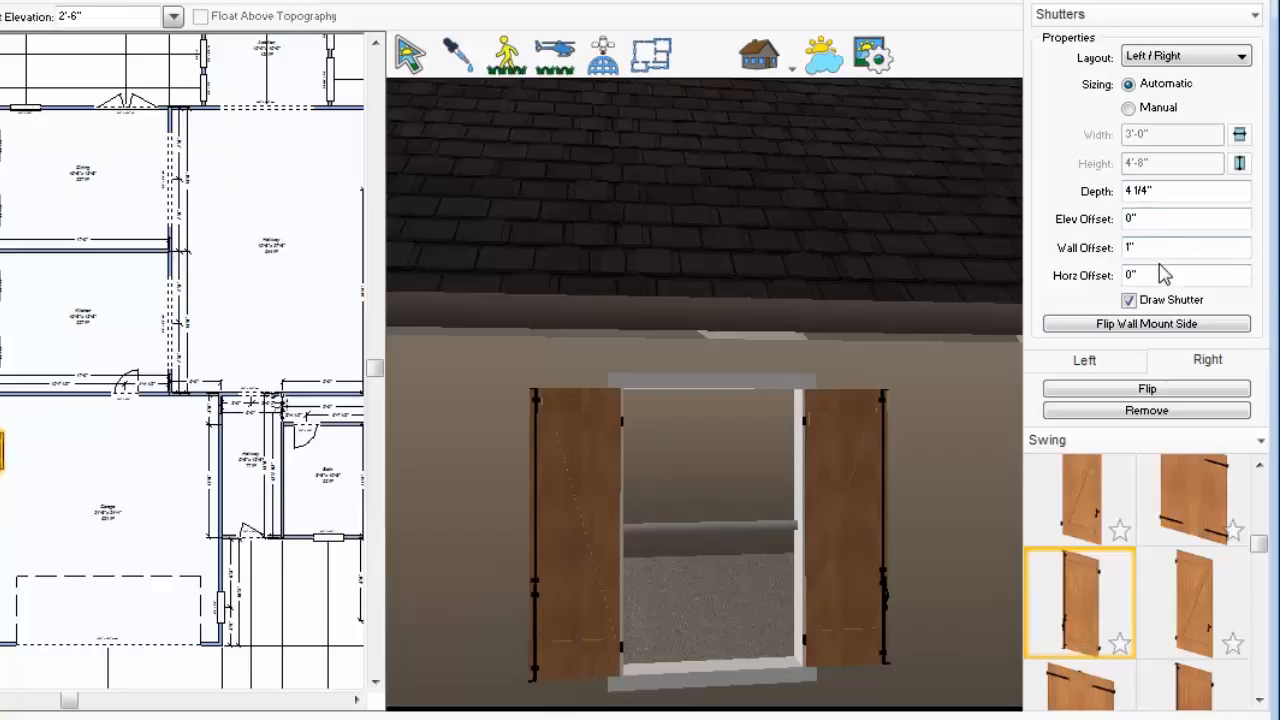
pyautogui.write('2')
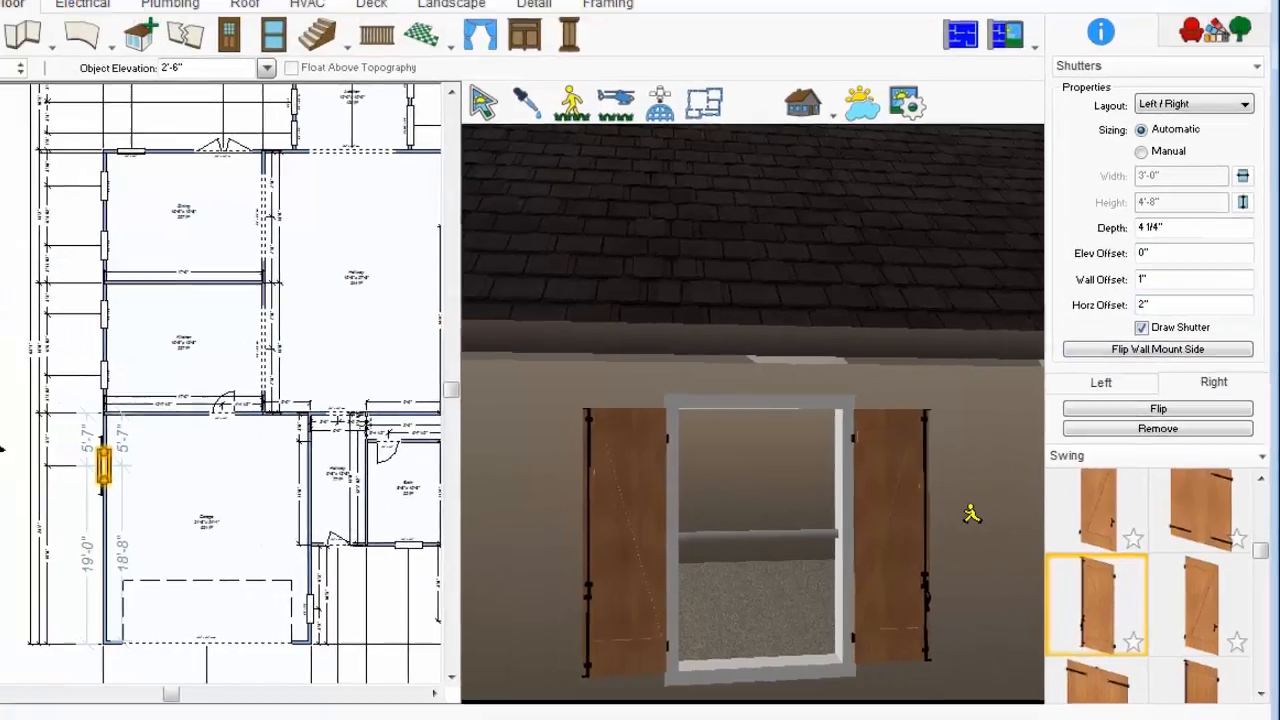
# Switch to Full 3D View and orbit the house to see another side
pyautogui.click(1030, 88)
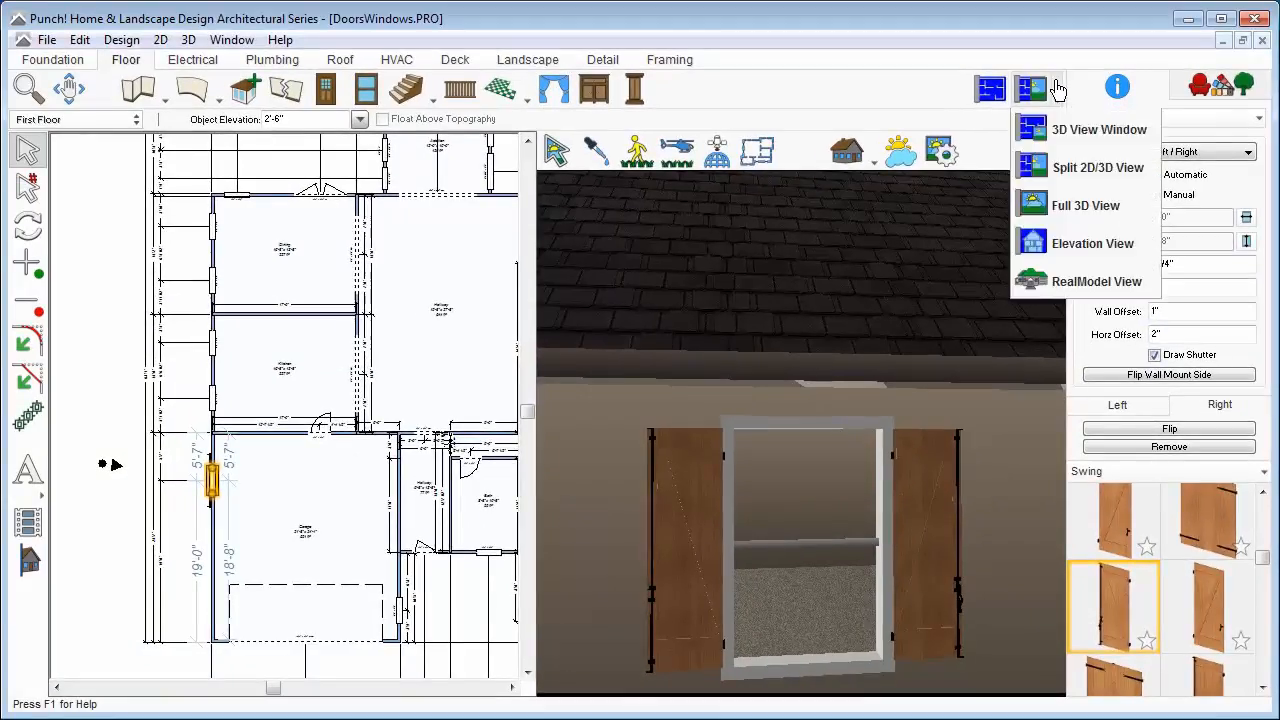
pyautogui.click(1076, 204)
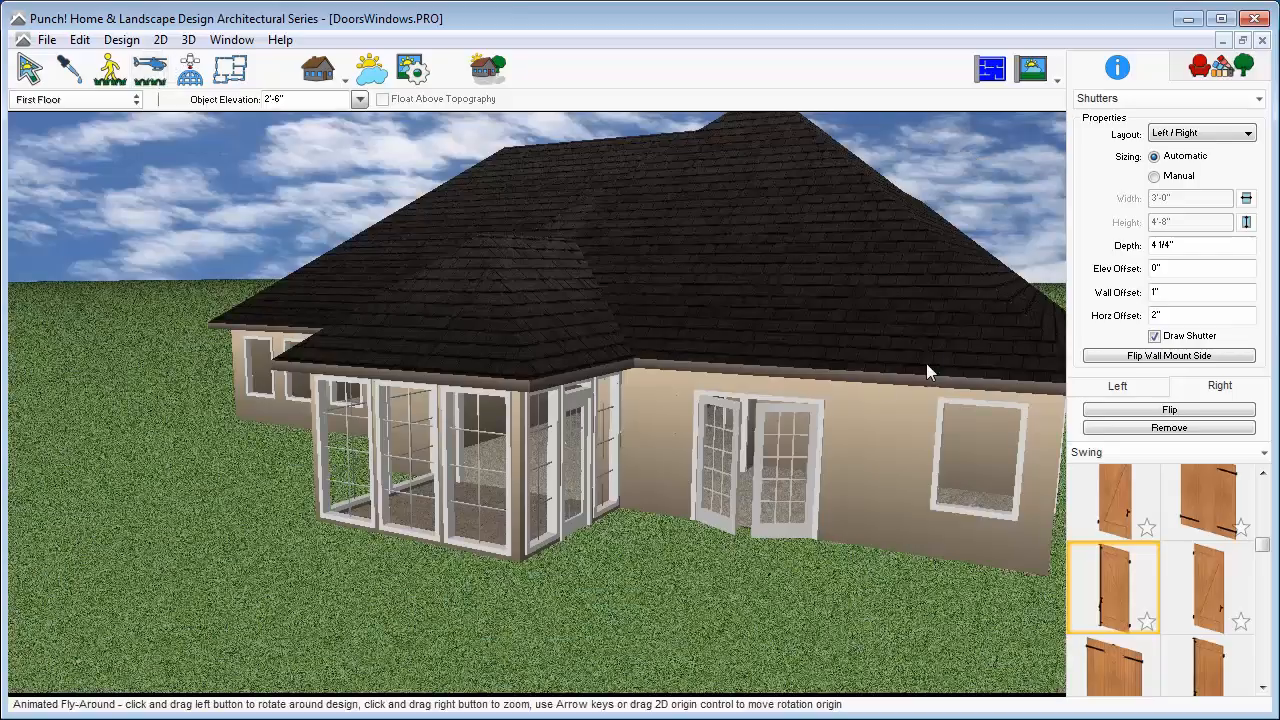
pyautogui.moveTo(930, 370); pyautogui.dragTo(800, 344)
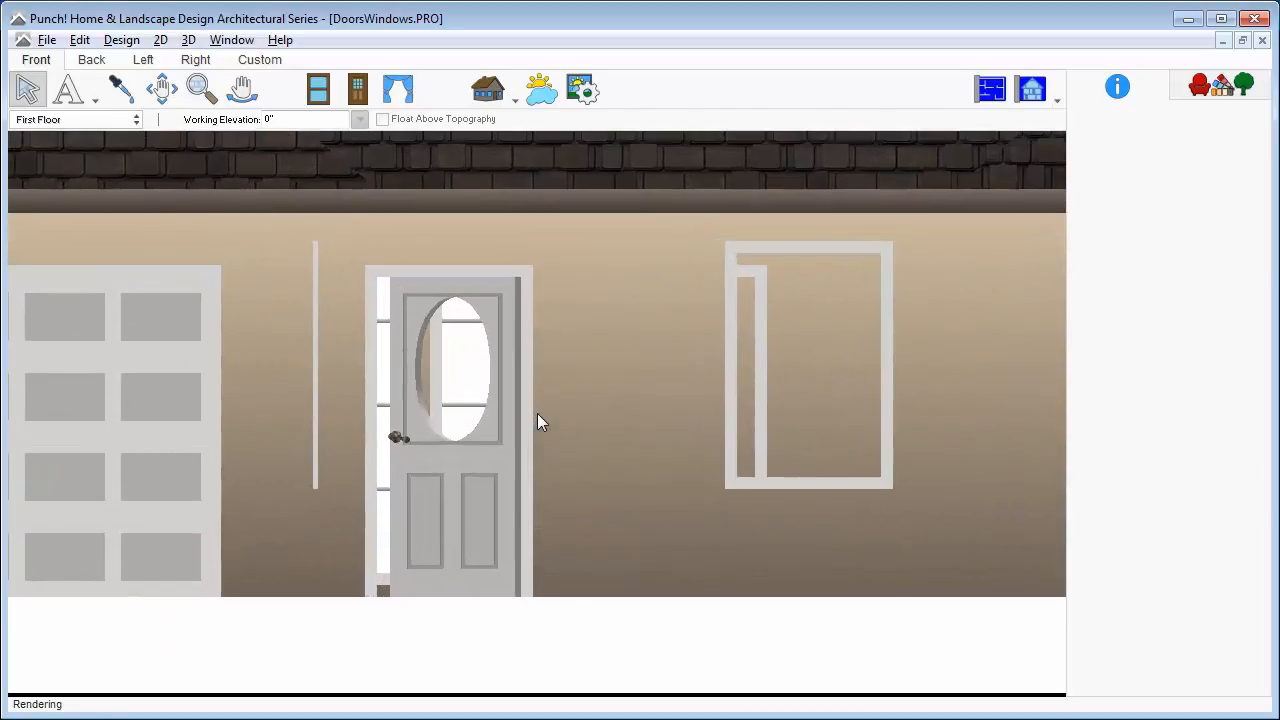
# Select the window beside the front door in the front elevation view
pyautogui.click(448, 430)
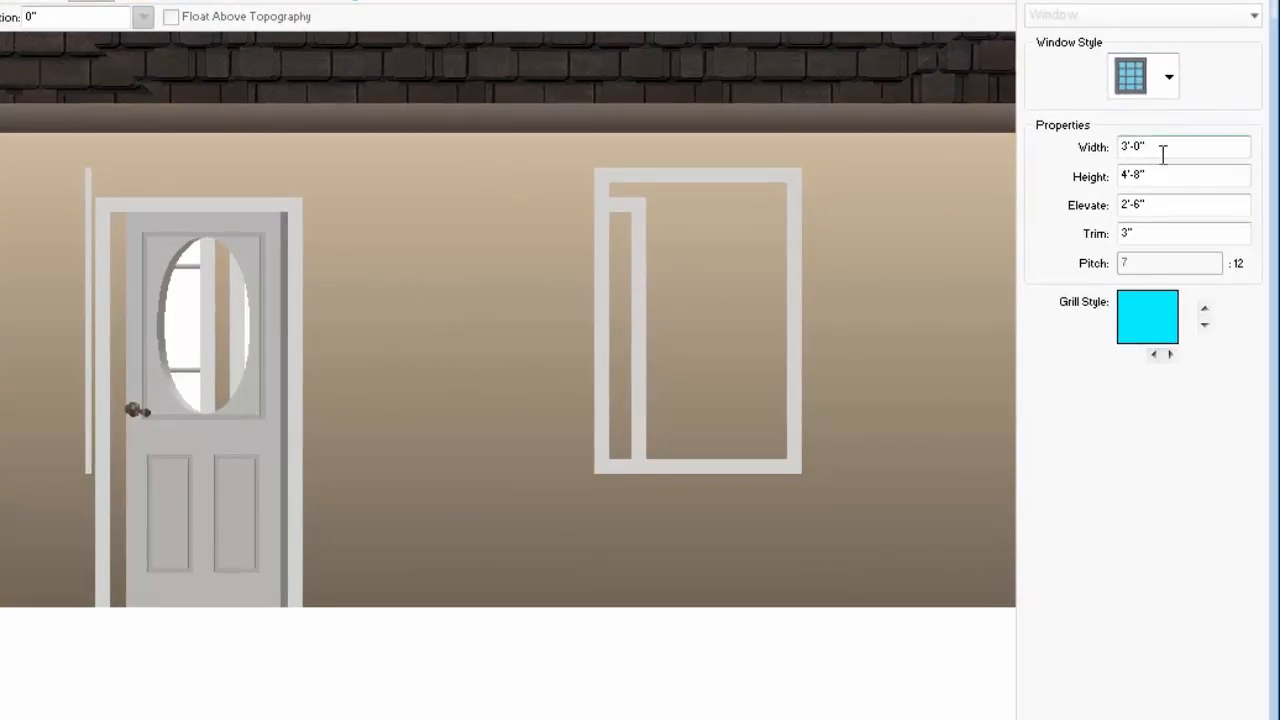
# Set the window to 1'-0" wide, 6'-5" tall with a six-pane grille
pyautogui.write('1-0')
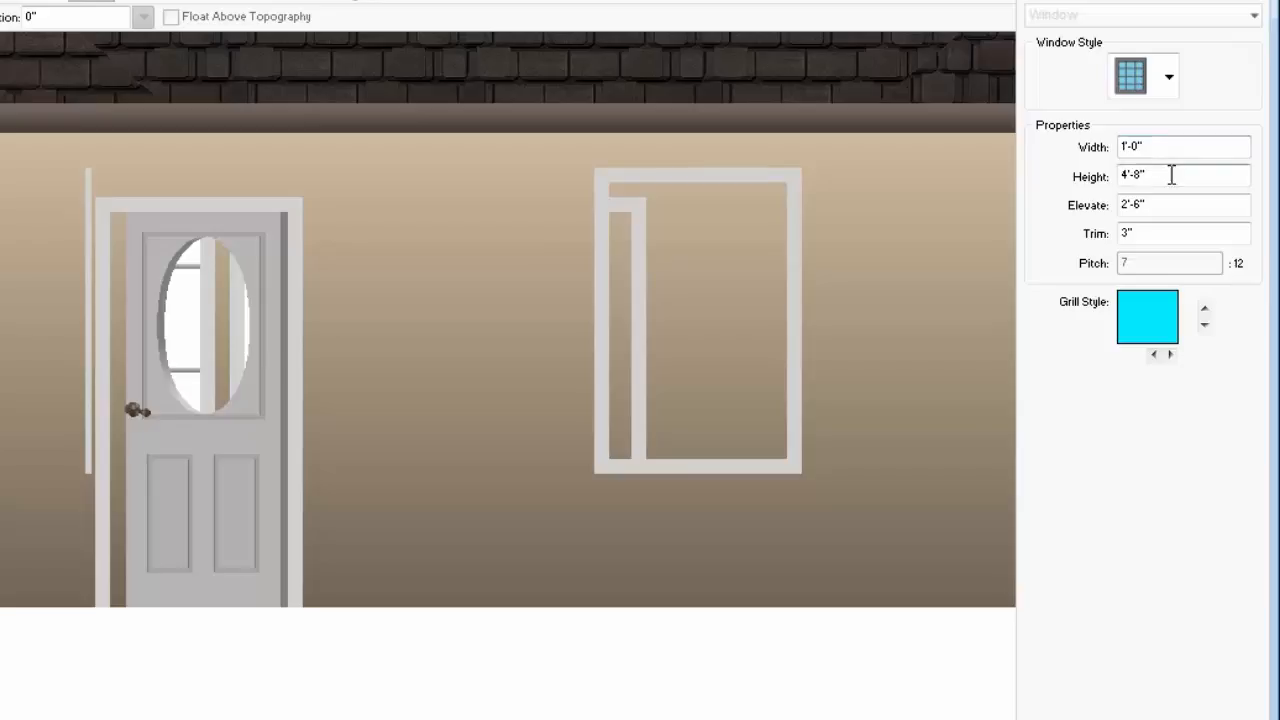
pyautogui.write('6')
pyautogui.write('2')
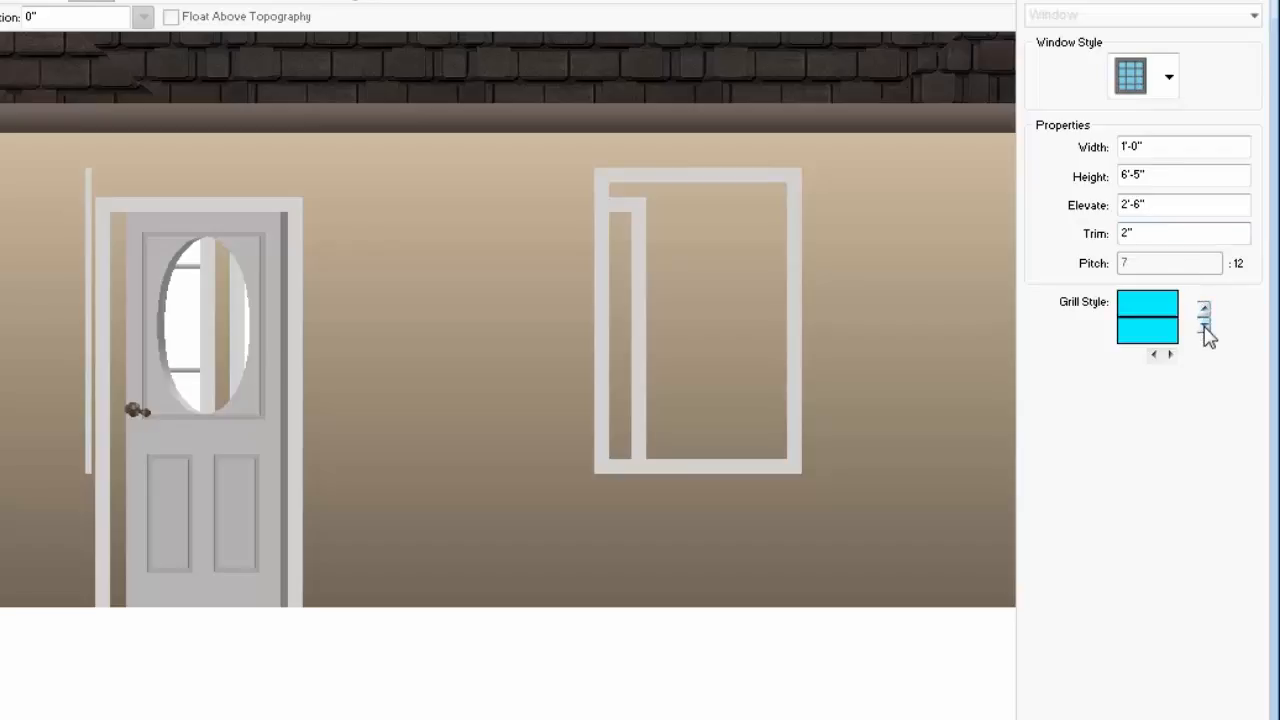
pyautogui.click(1168, 356)
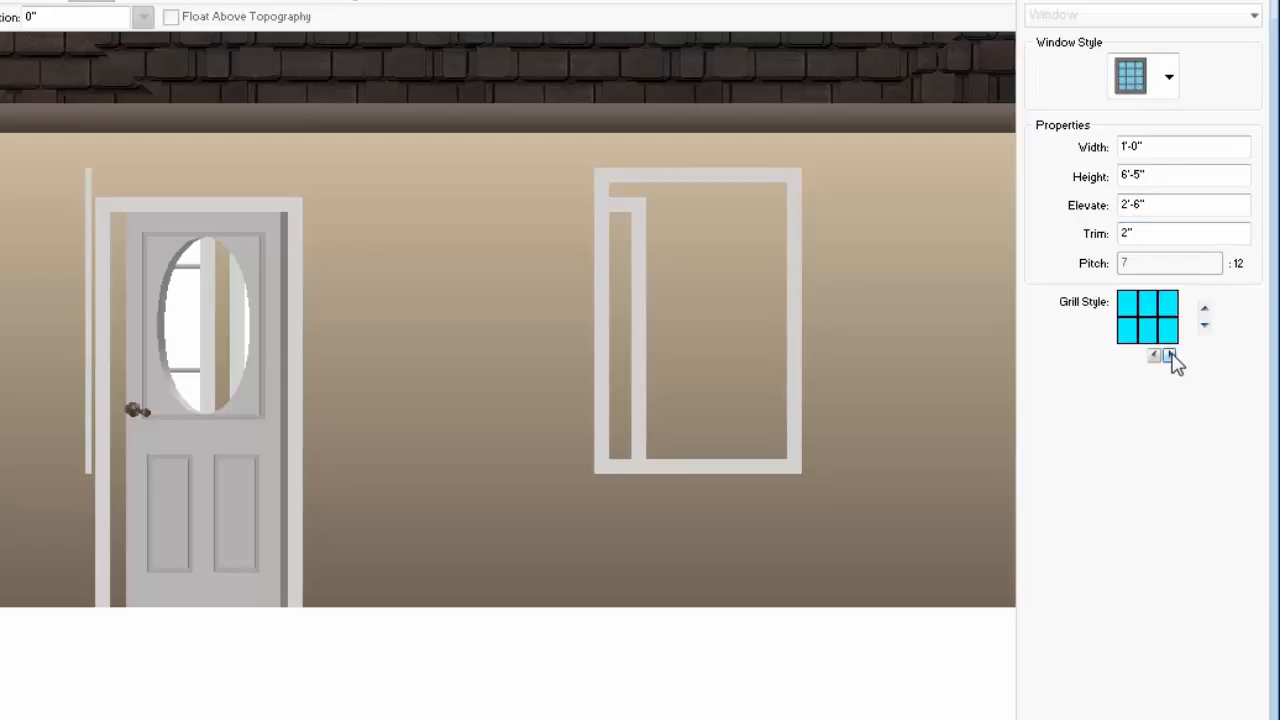
pyautogui.click(1168, 356)
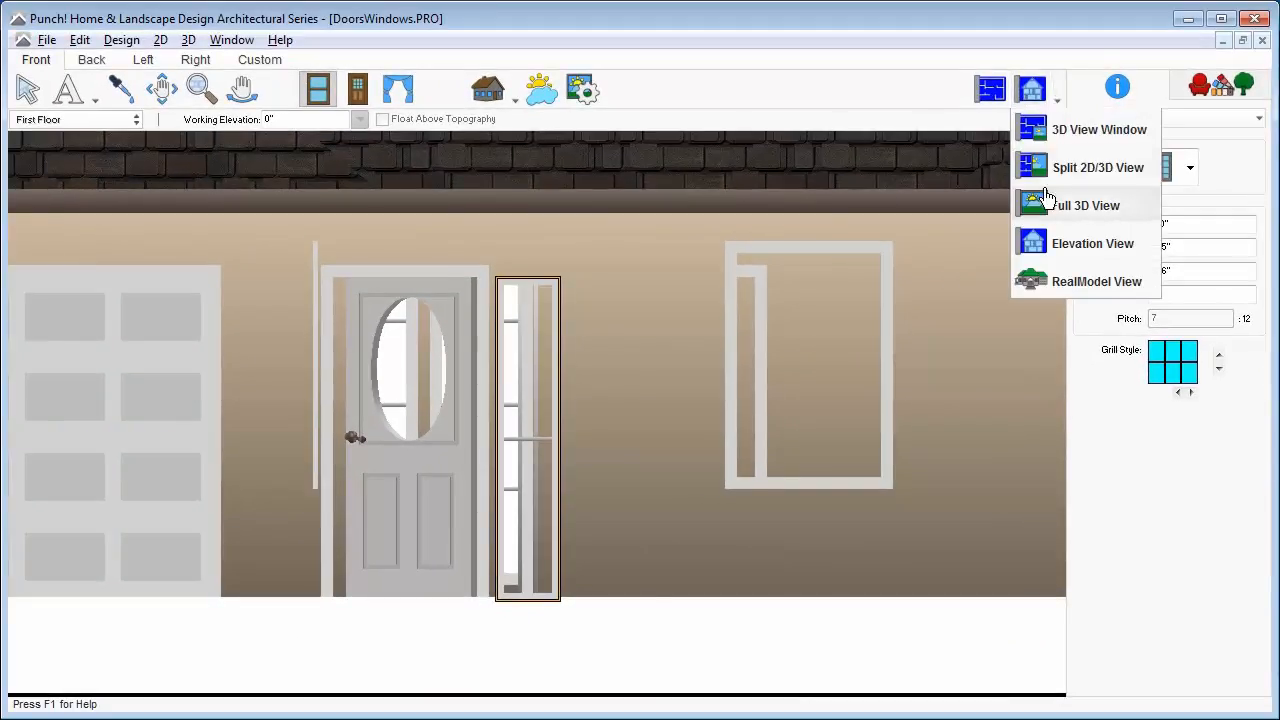
# Show the house with the new sidelight in Full 3D View, then reopen the view list
pyautogui.click(1084, 204)
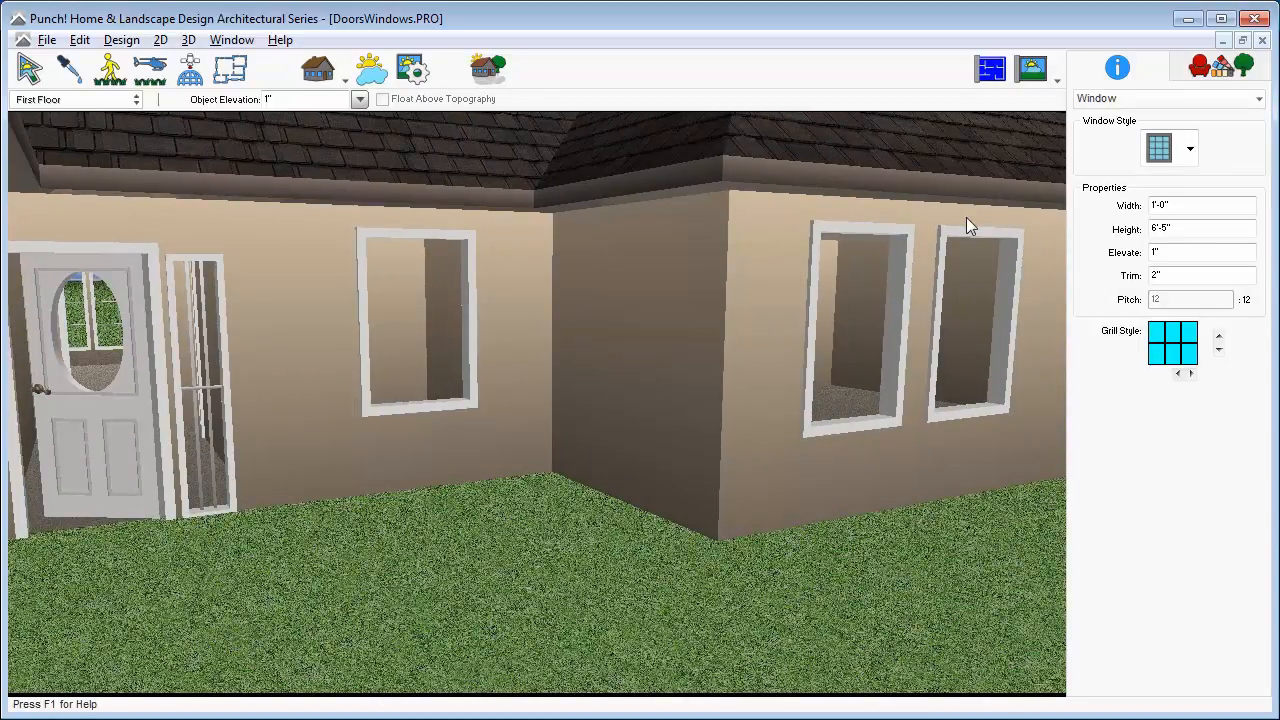
pyautogui.click(1032, 68)
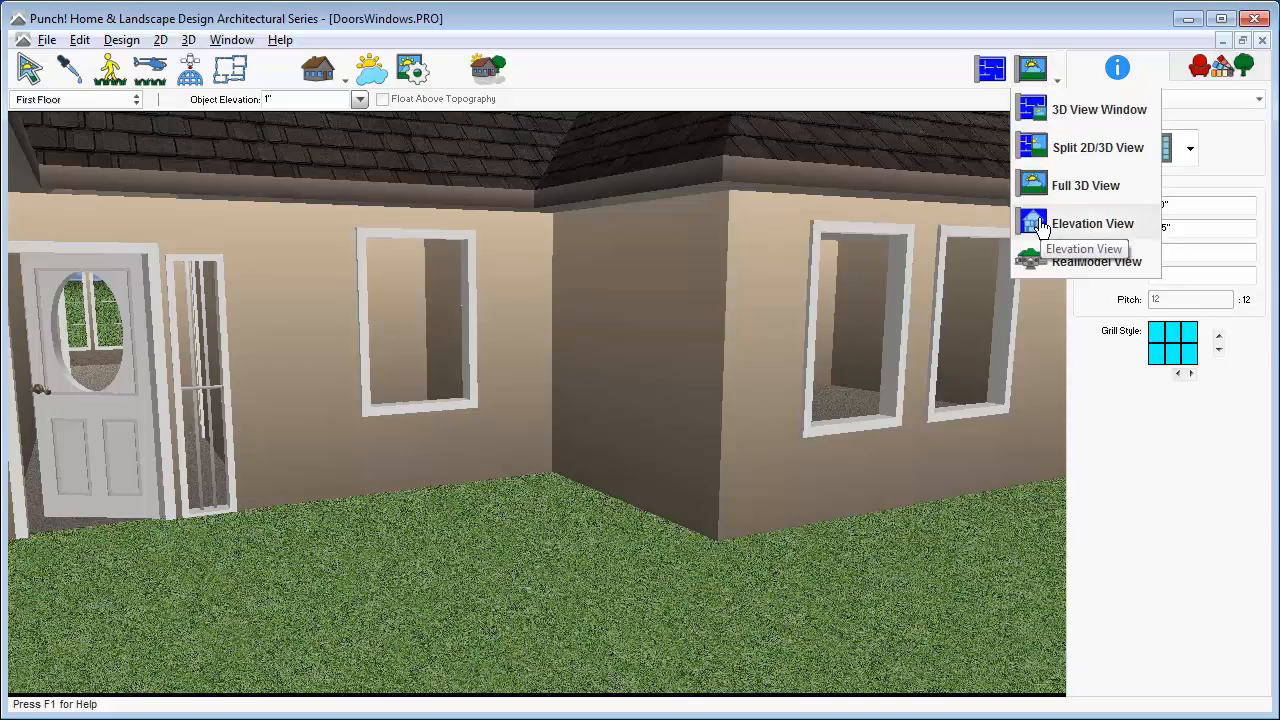